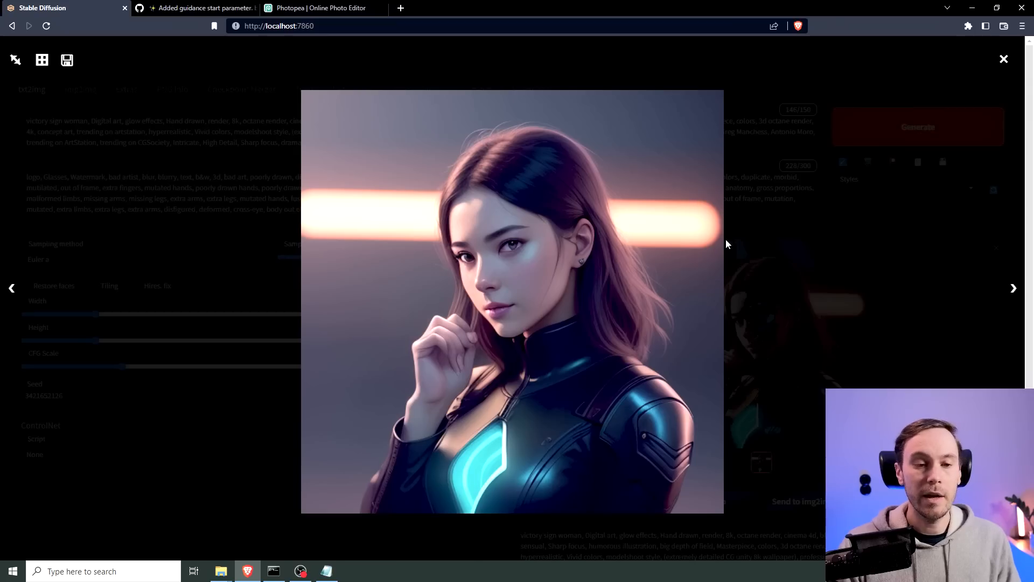
{"action": "mouse_move", "coordinate": [461, 336]}
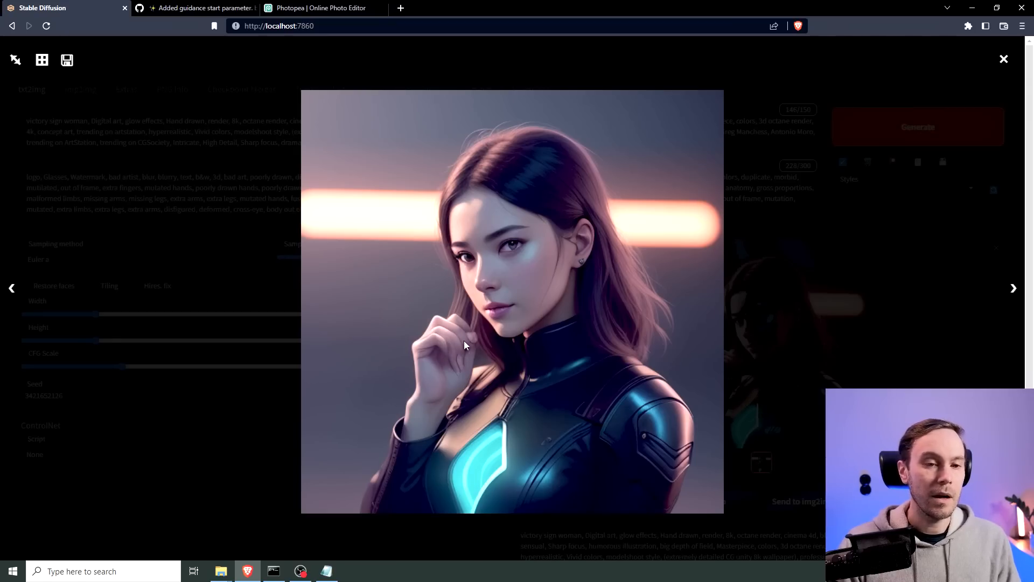
{"action": "mouse_move", "coordinate": [465, 339]}
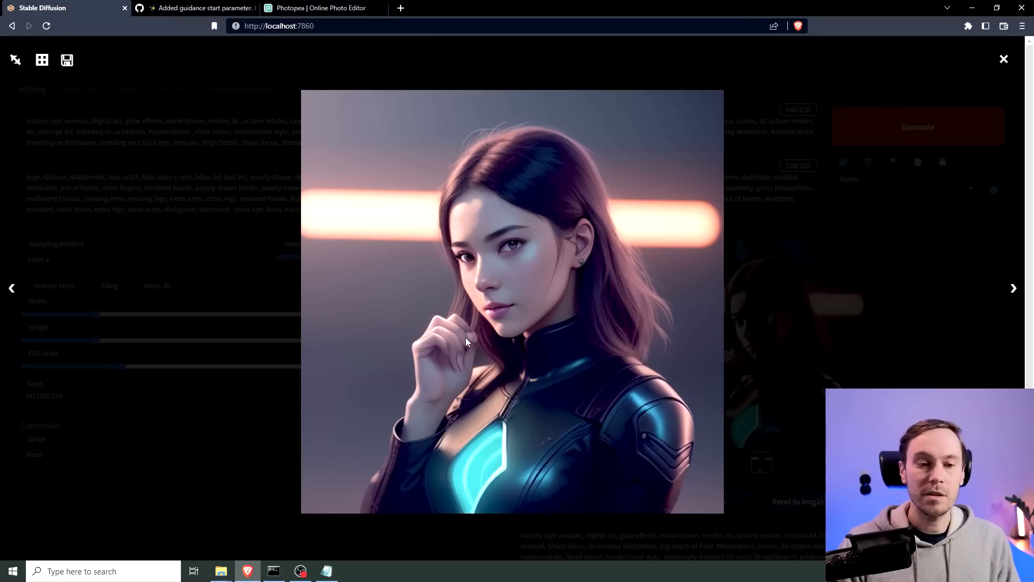
{"action": "mouse_move", "coordinate": [854, 116]}
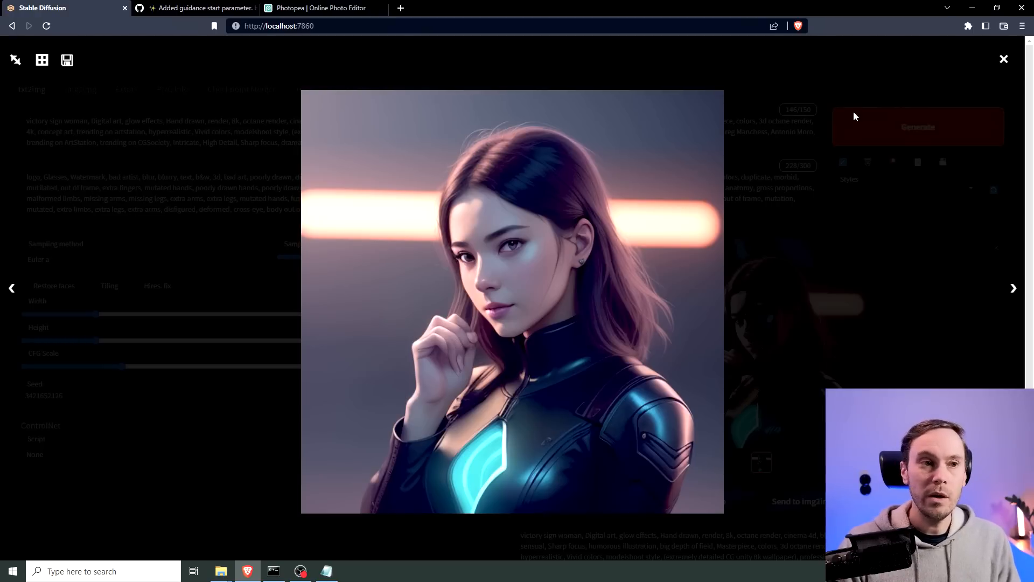
Close the full-size preview of the cyber-suit portrait
{"action": "left_click", "coordinate": [1002, 59]}
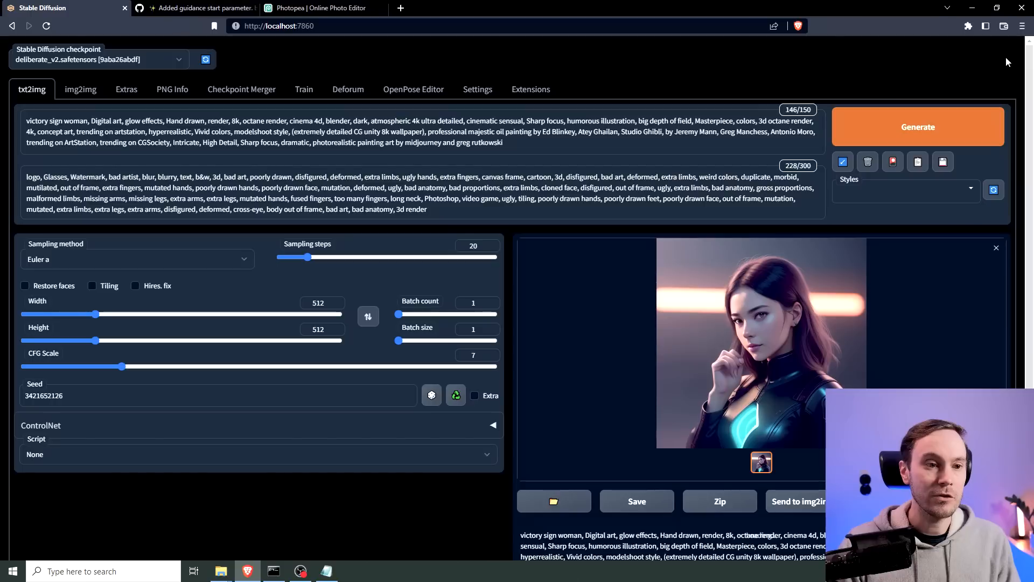
Browse pull request #393's hand-drawing demos at guidance start 0 and 0.19
{"action": "left_click", "coordinate": [197, 8]}
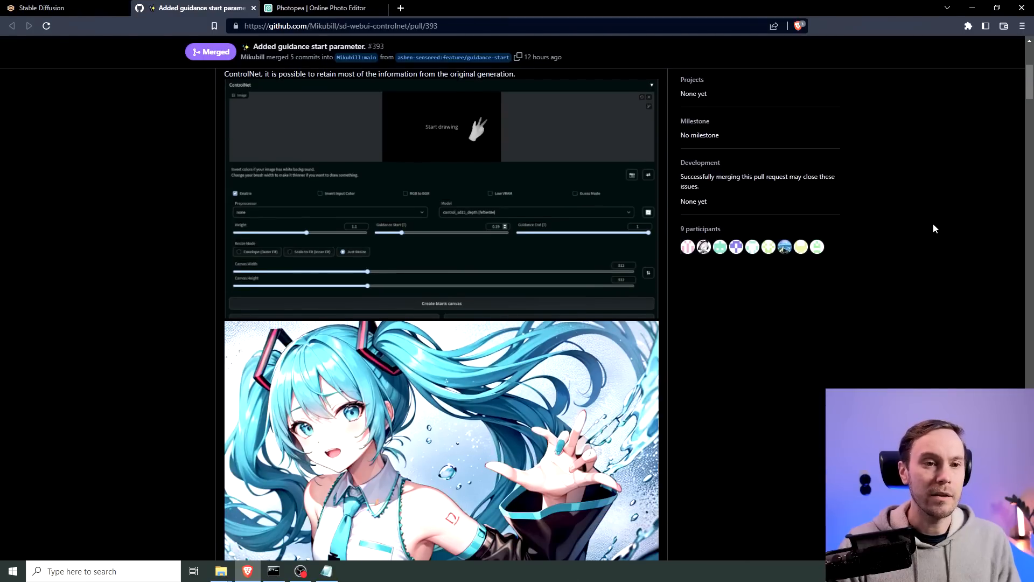
{"action": "mouse_move", "coordinate": [694, 201]}
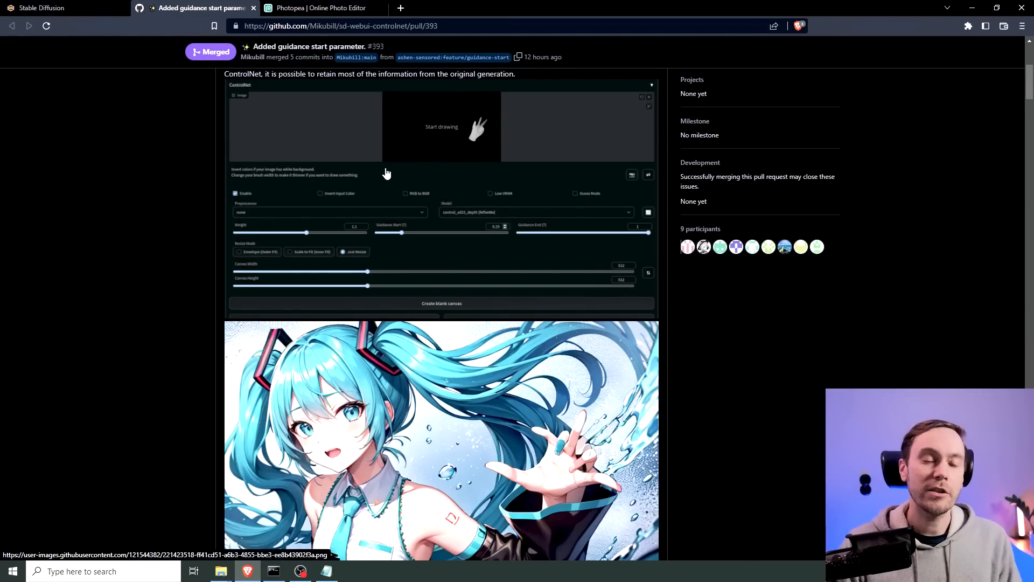
{"action": "mouse_move", "coordinate": [493, 135]}
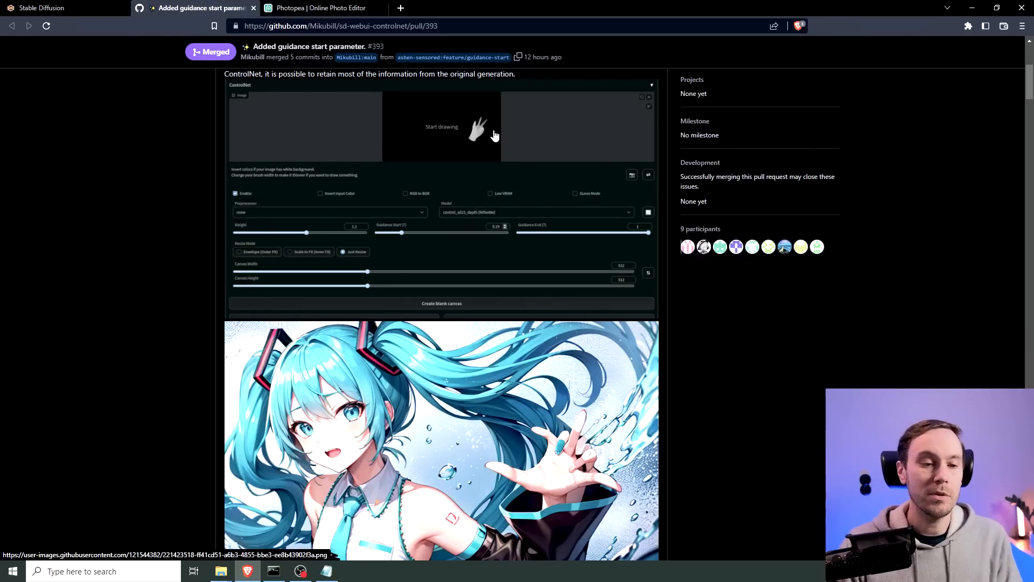
{"action": "scroll", "scroll_direction": "down", "scroll_amount": 3}
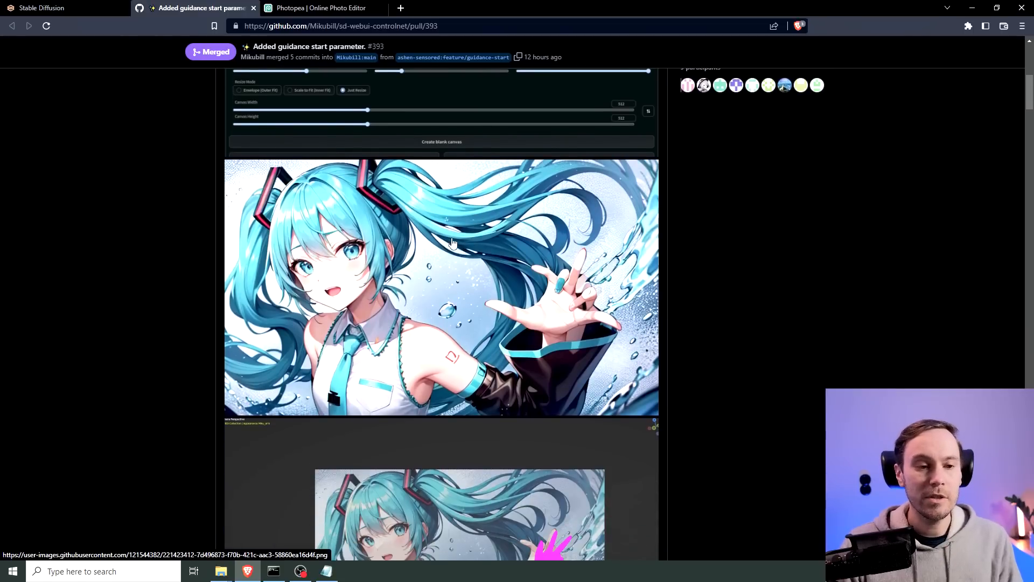
{"action": "mouse_move", "coordinate": [545, 325]}
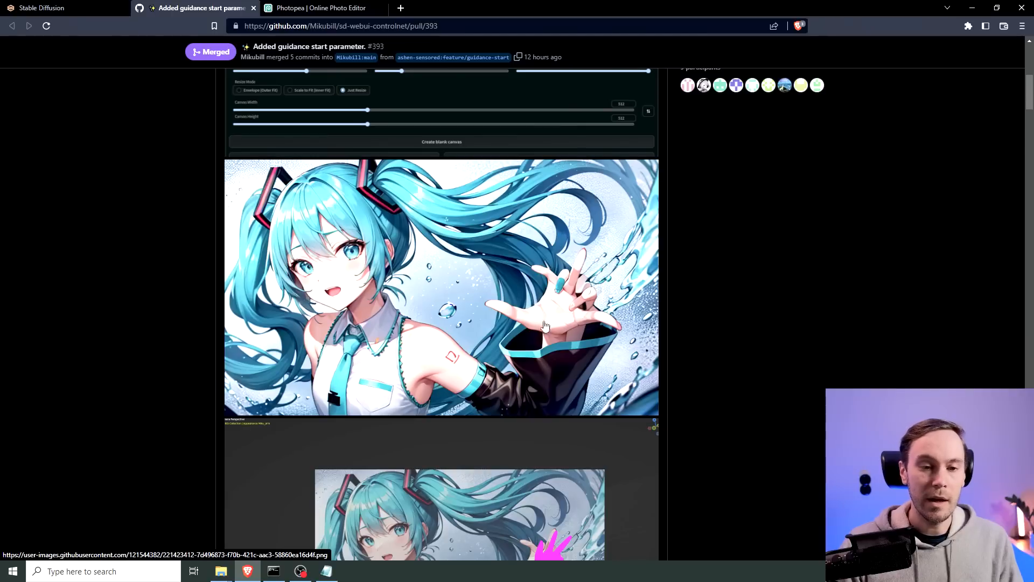
{"action": "scroll", "scroll_direction": "down", "scroll_amount": 3}
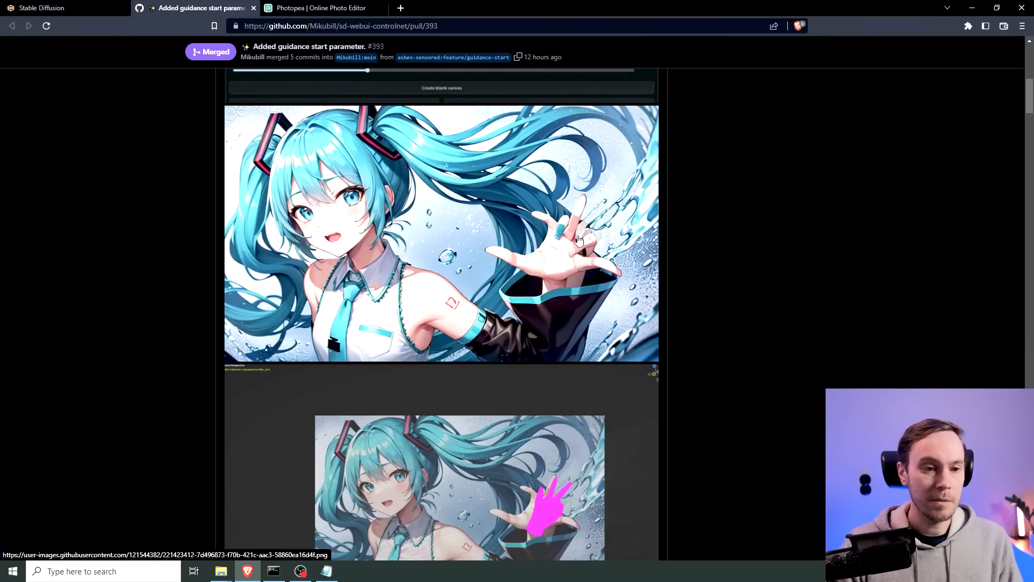
{"action": "scroll", "scroll_direction": "down", "scroll_amount": 3}
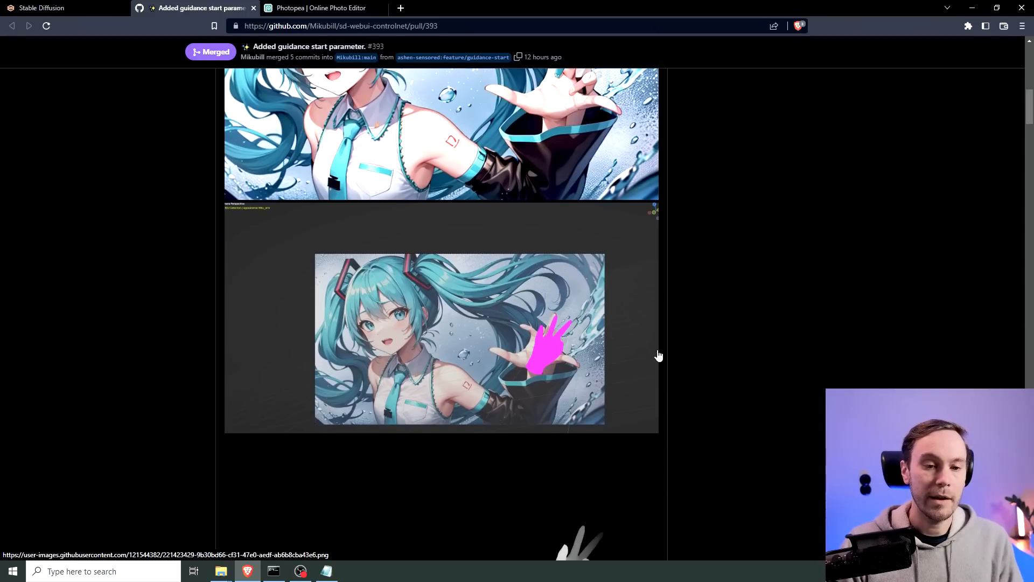
{"action": "scroll", "scroll_direction": "down", "scroll_amount": 3}
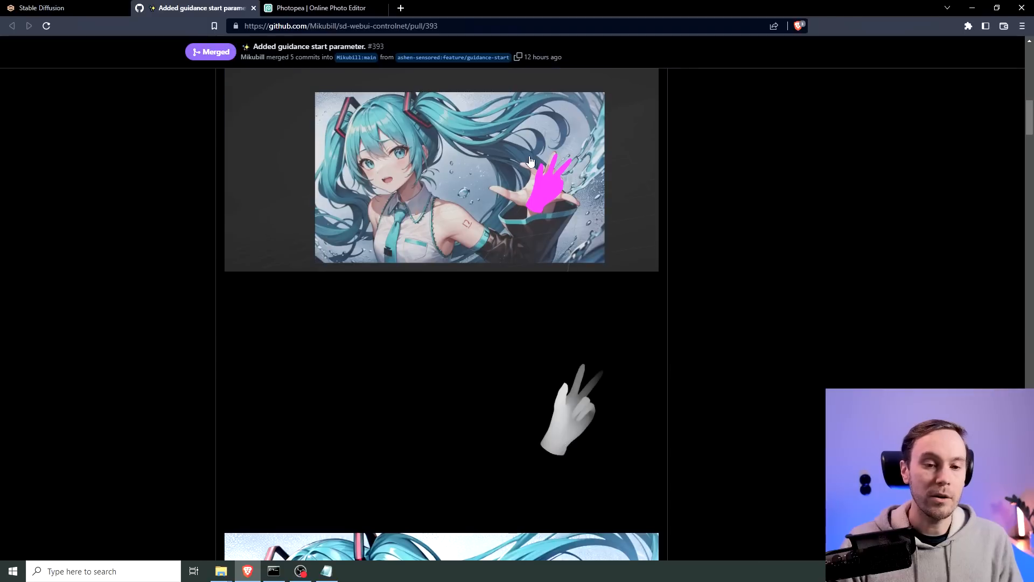
{"action": "scroll", "scroll_direction": "down", "scroll_amount": 3}
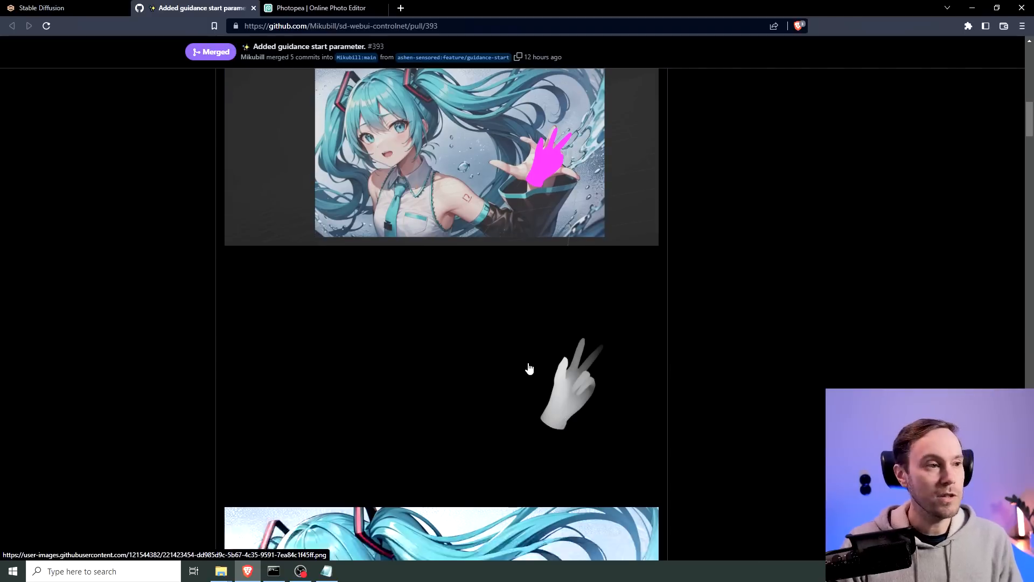
{"action": "scroll", "scroll_direction": "down", "scroll_amount": 3}
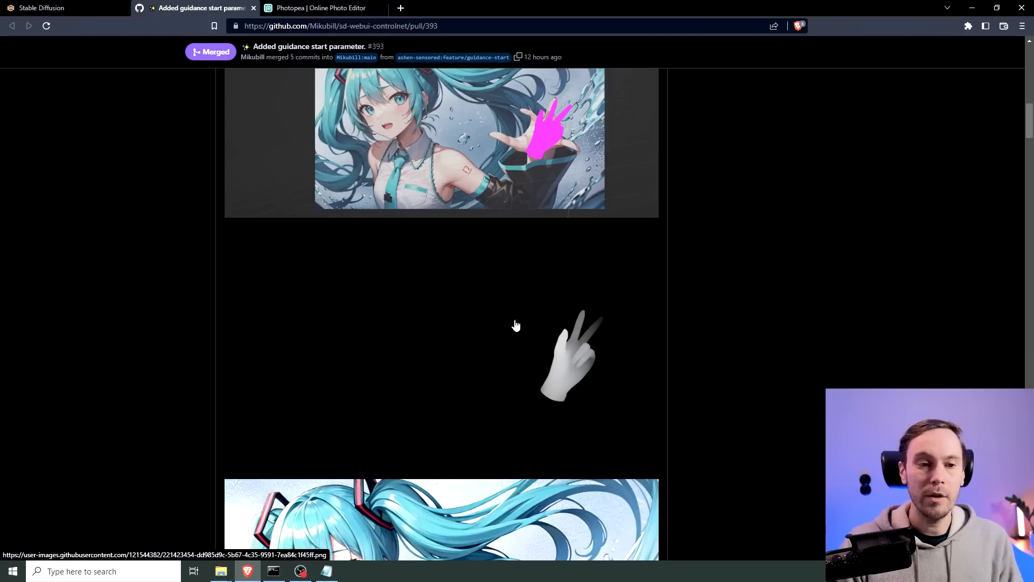
{"action": "mouse_move", "coordinate": [379, 288]}
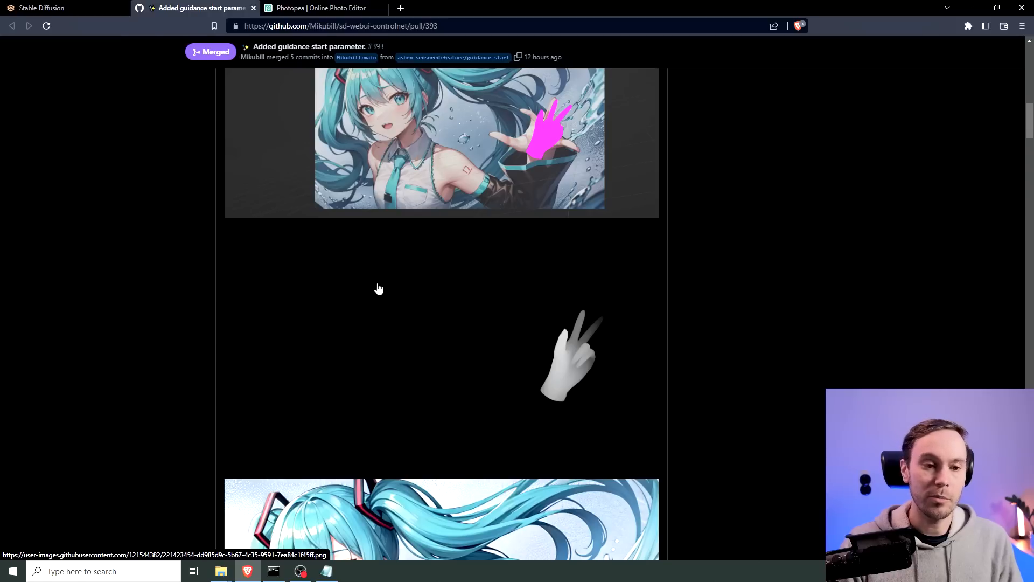
{"action": "mouse_move", "coordinate": [557, 376]}
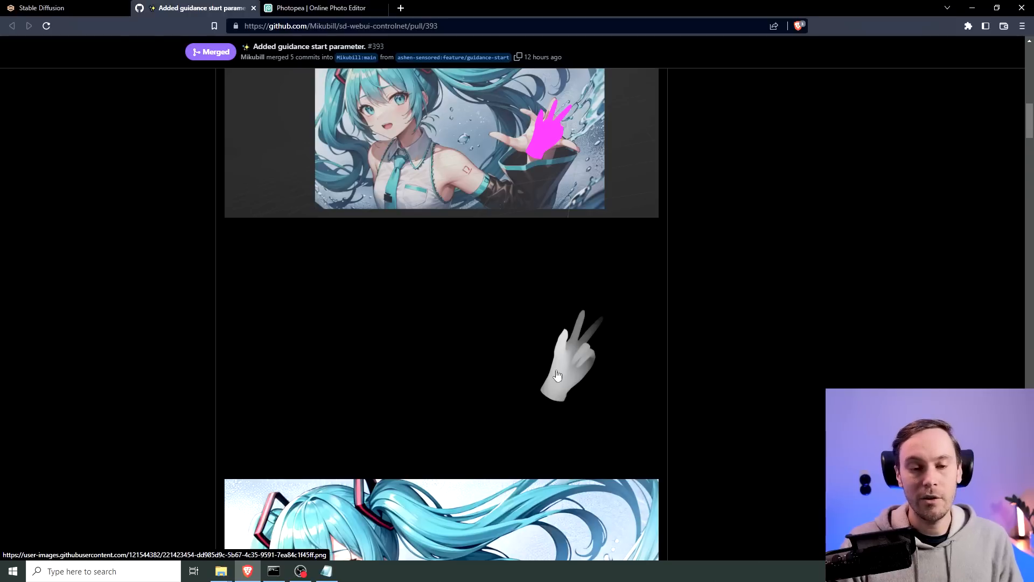
{"action": "scroll", "scroll_direction": "down", "scroll_amount": 3}
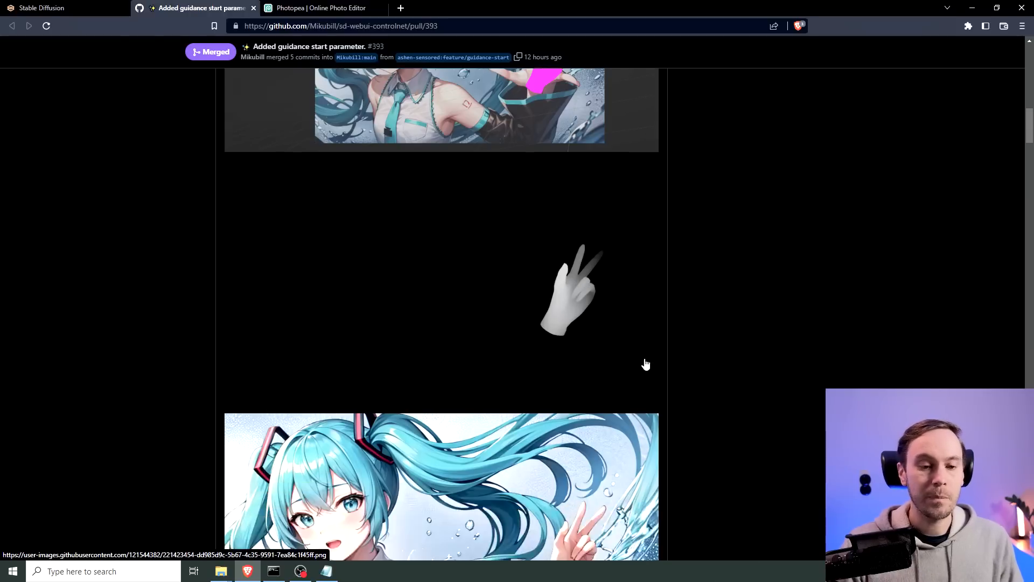
{"action": "scroll", "scroll_direction": "down", "scroll_amount": 3}
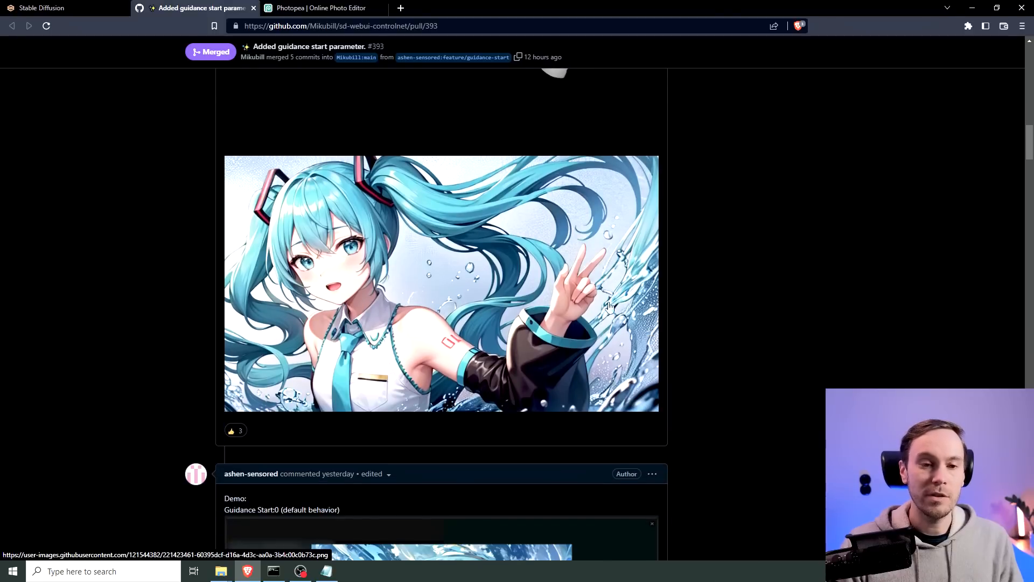
{"action": "mouse_move", "coordinate": [581, 335]}
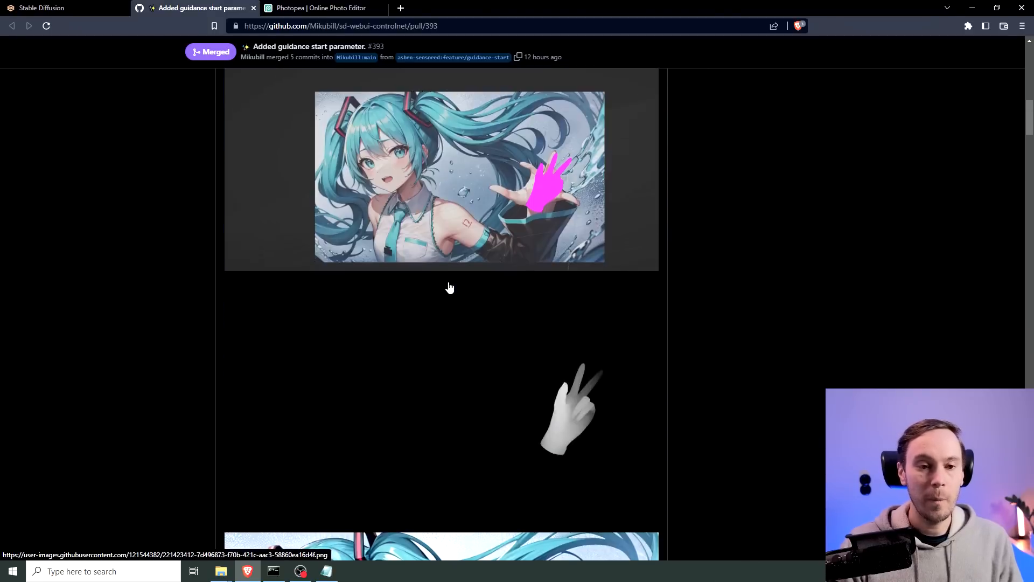
{"action": "scroll", "scroll_direction": "down", "scroll_amount": 3}
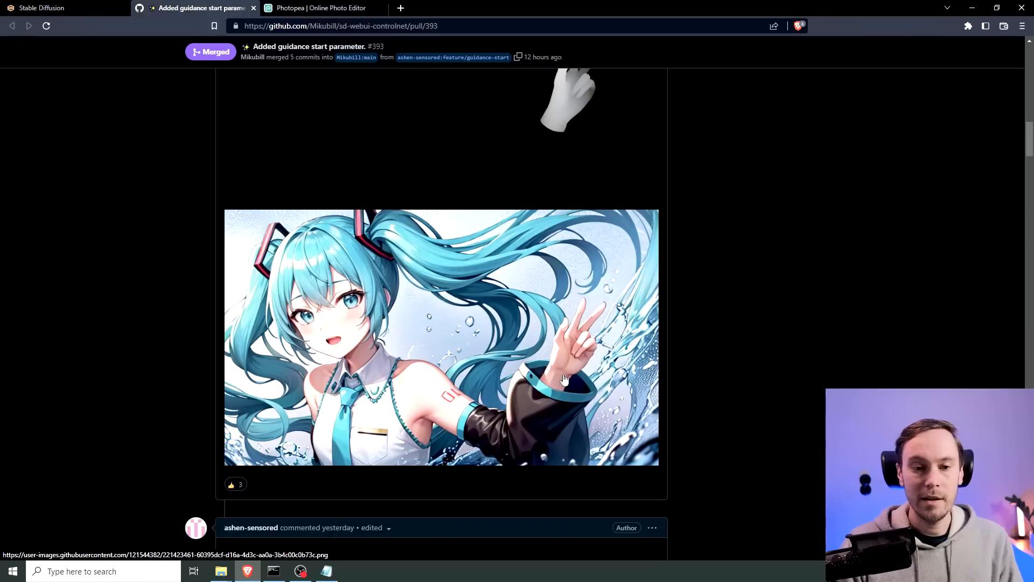
{"action": "scroll", "scroll_direction": "down", "scroll_amount": 3}
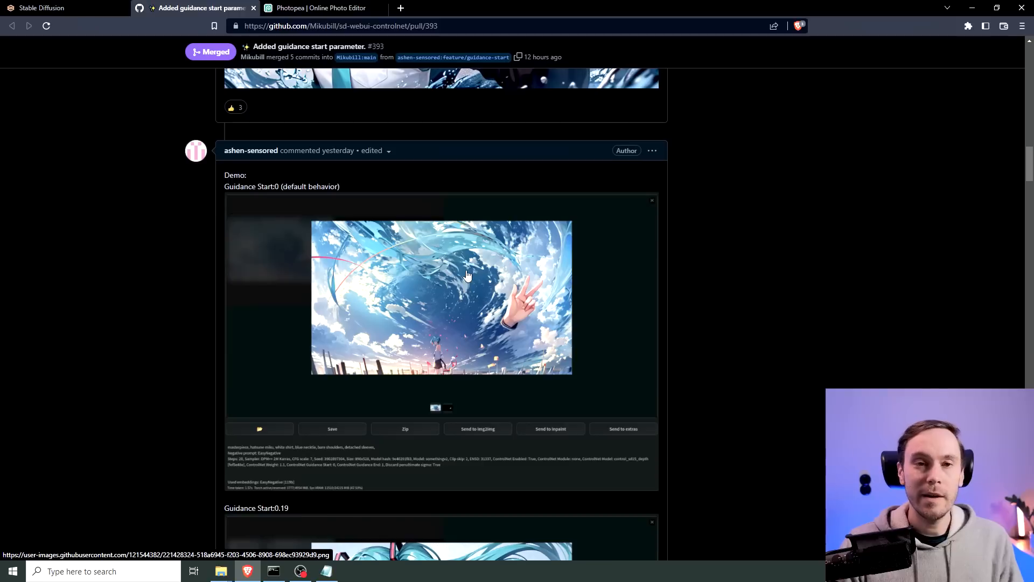
{"action": "scroll", "scroll_direction": "down", "scroll_amount": 3}
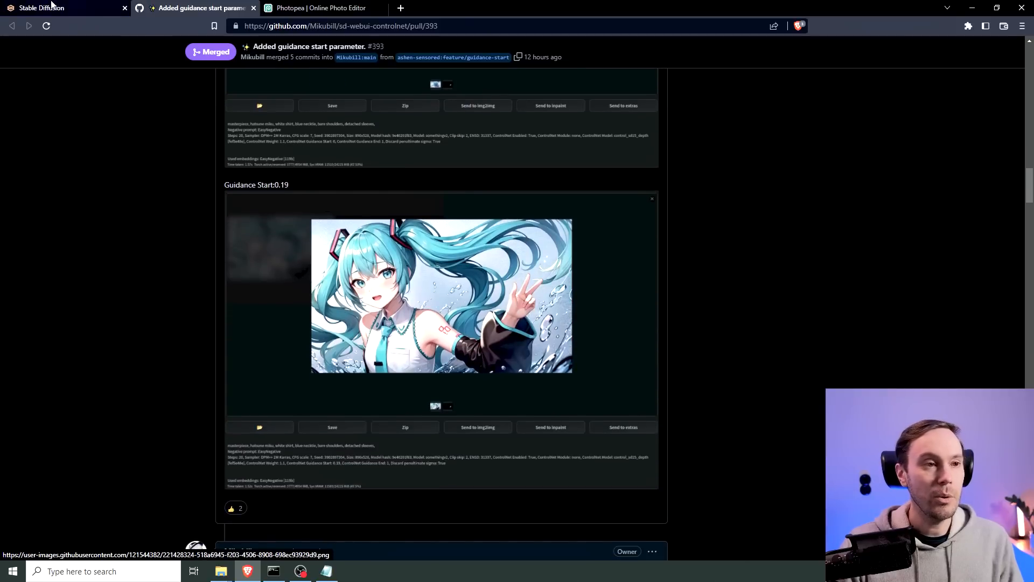
Return to Stable Diffusion and scroll to Control Model - 0's upload, Weight and Guidance settings
{"action": "left_click", "coordinate": [43, 8]}
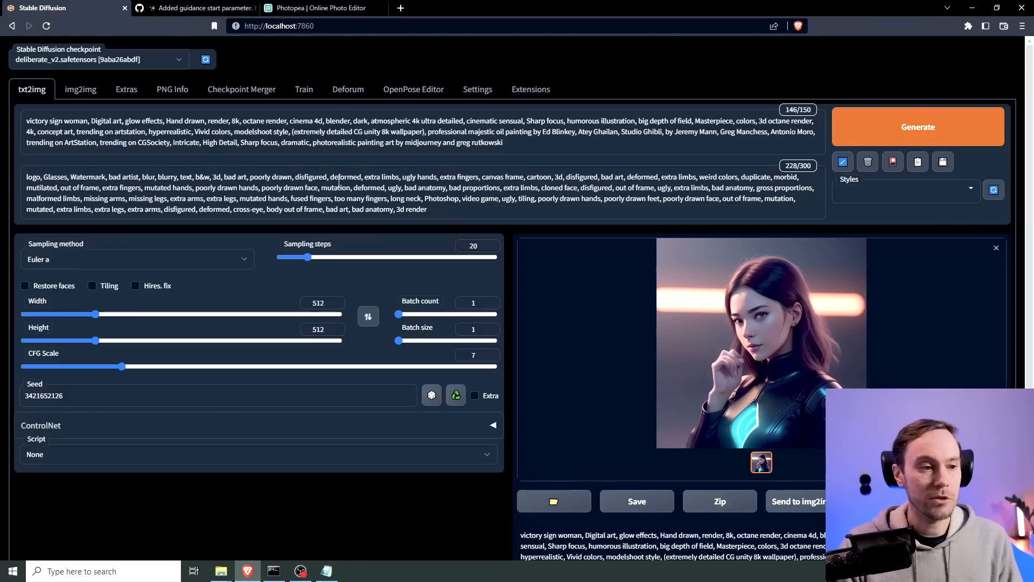
{"action": "mouse_move", "coordinate": [363, 241]}
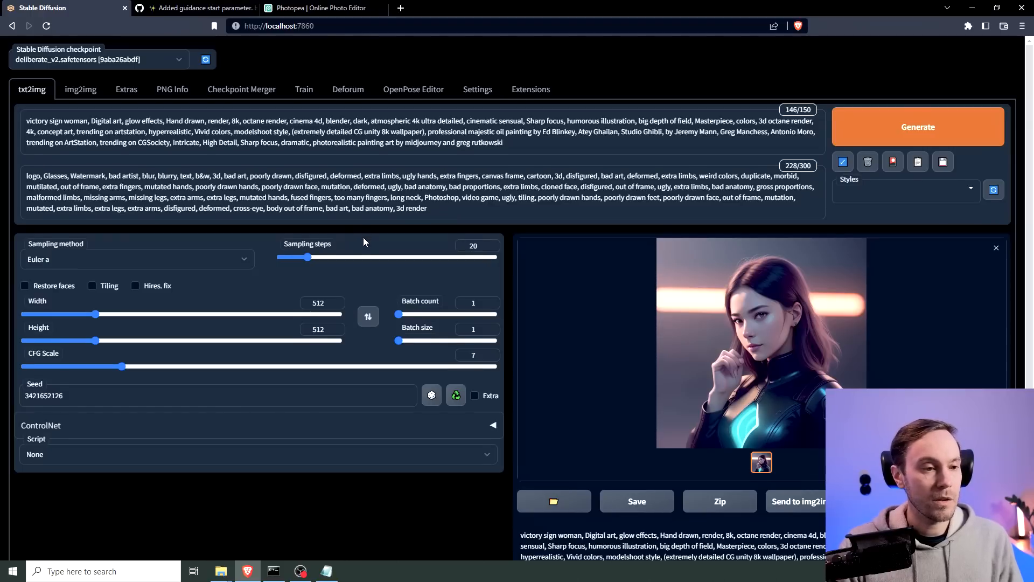
{"action": "scroll", "scroll_direction": "down", "scroll_amount": 3}
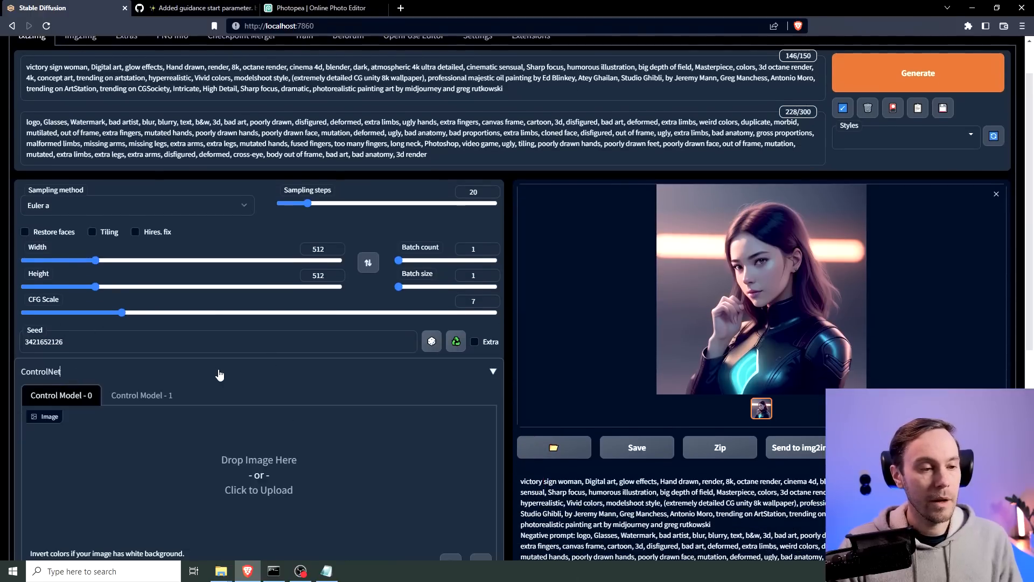
{"action": "scroll", "scroll_direction": "down", "scroll_amount": 3}
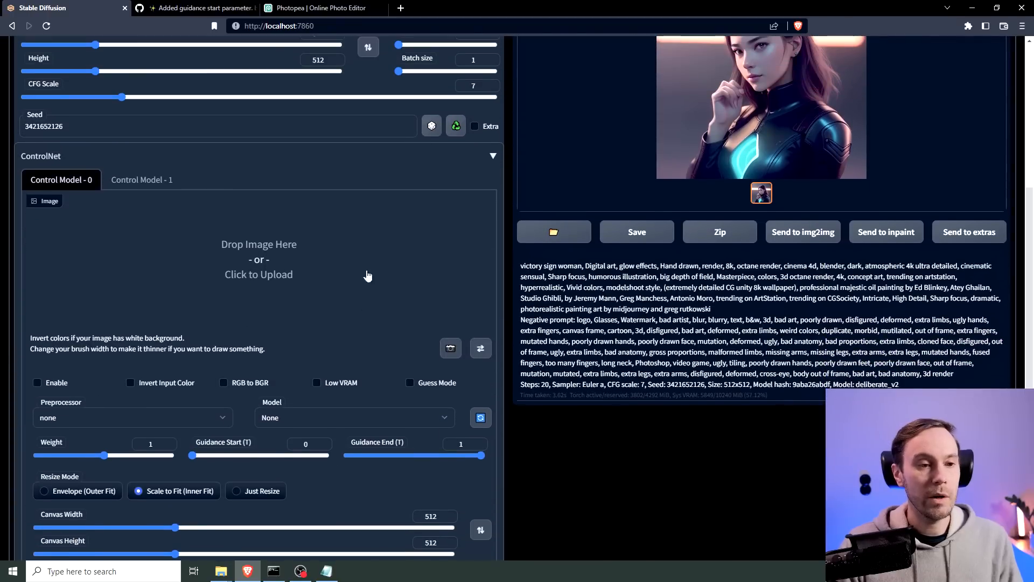
{"action": "mouse_move", "coordinate": [217, 261]}
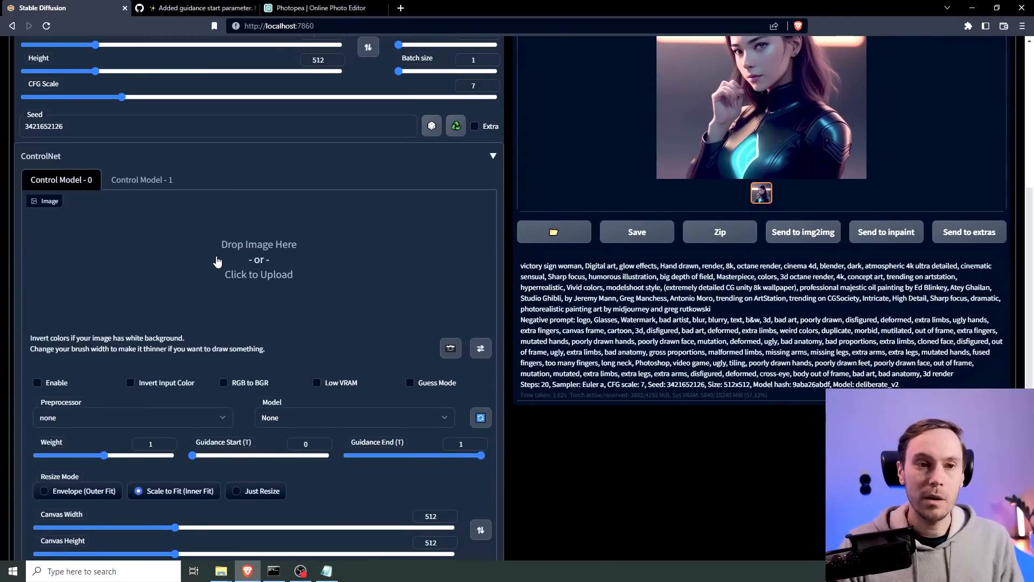
Show the testhand sketch over the face, flip it horizontally, and transform it
{"action": "left_click", "coordinate": [320, 8]}
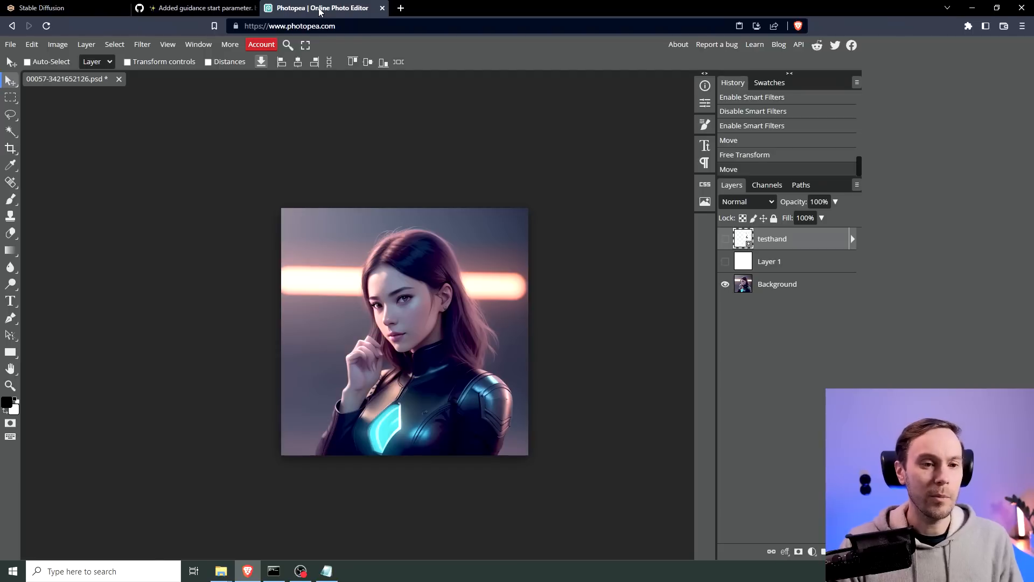
{"action": "mouse_move", "coordinate": [488, 327]}
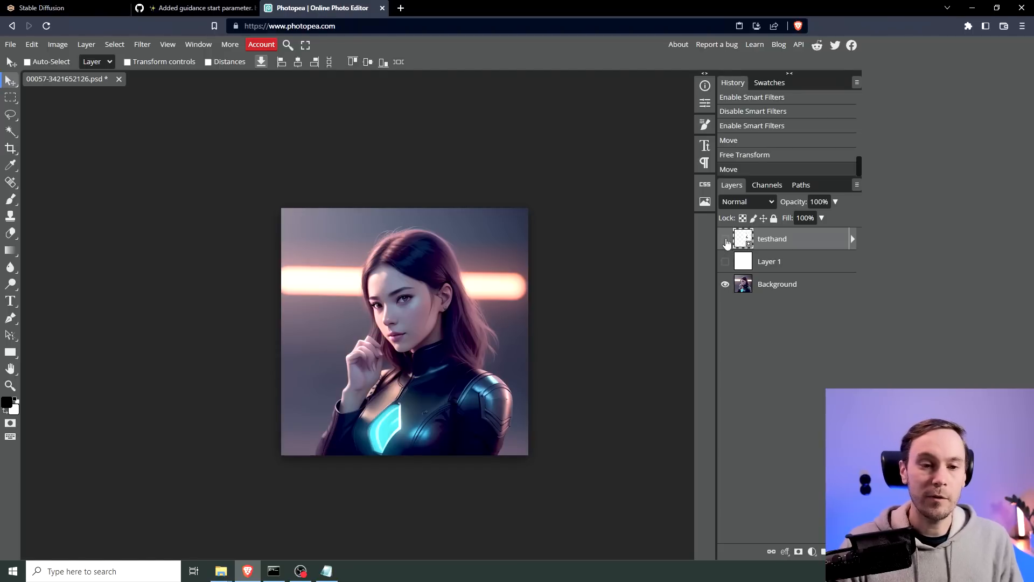
{"action": "left_click", "coordinate": [724, 238]}
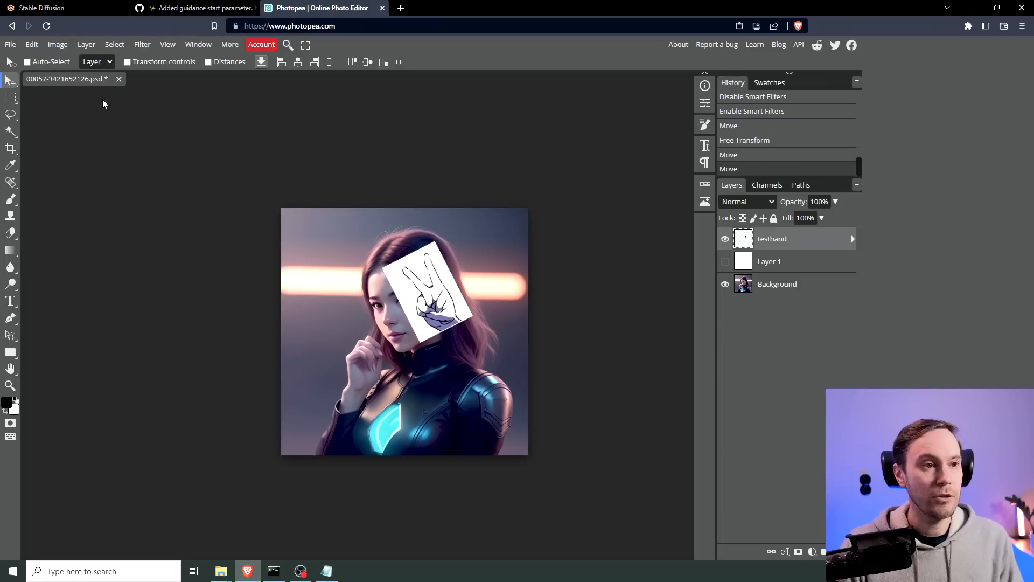
{"action": "left_click", "coordinate": [31, 44]}
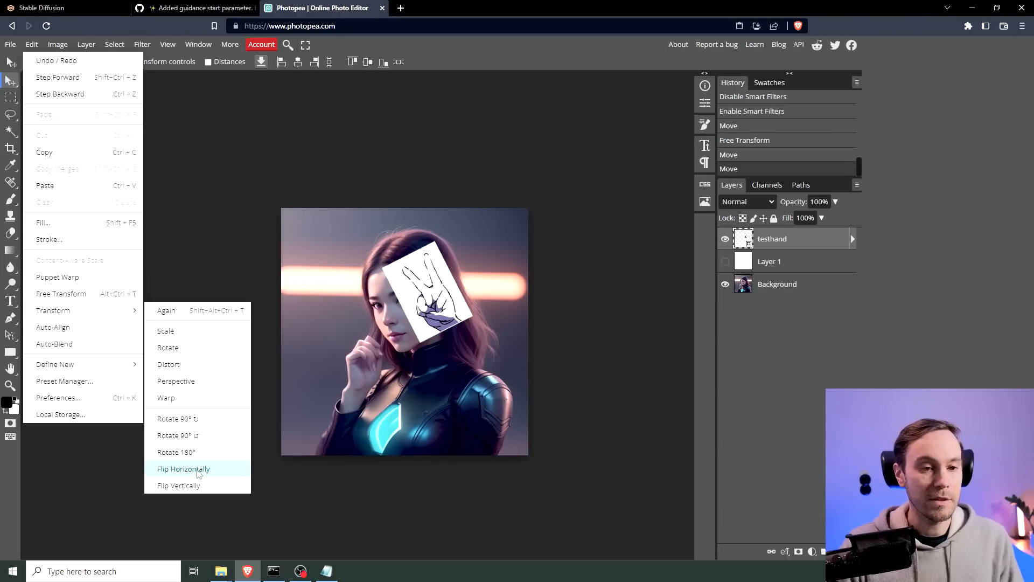
{"action": "left_click", "coordinate": [183, 468]}
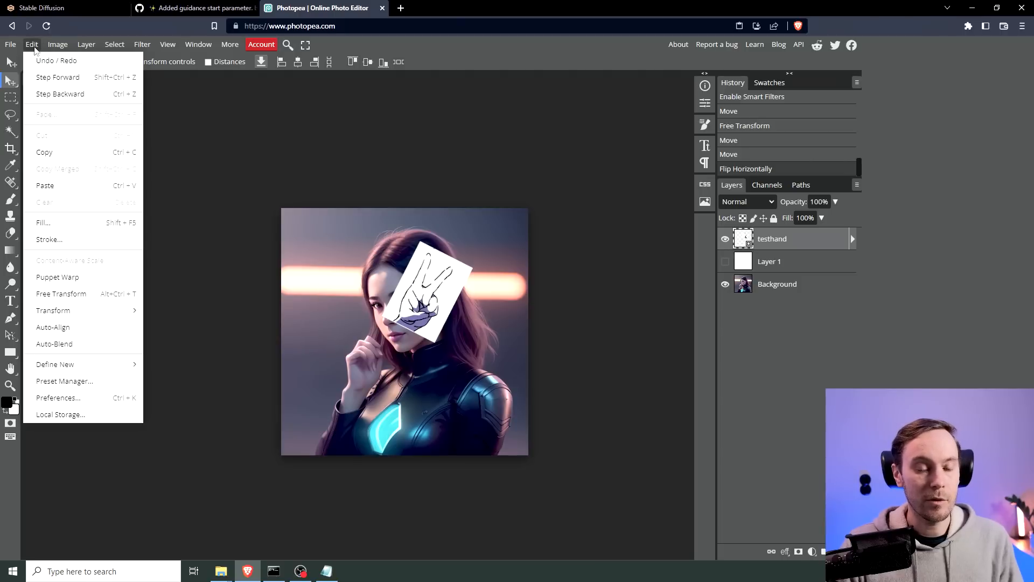
{"action": "mouse_move", "coordinate": [384, 360]}
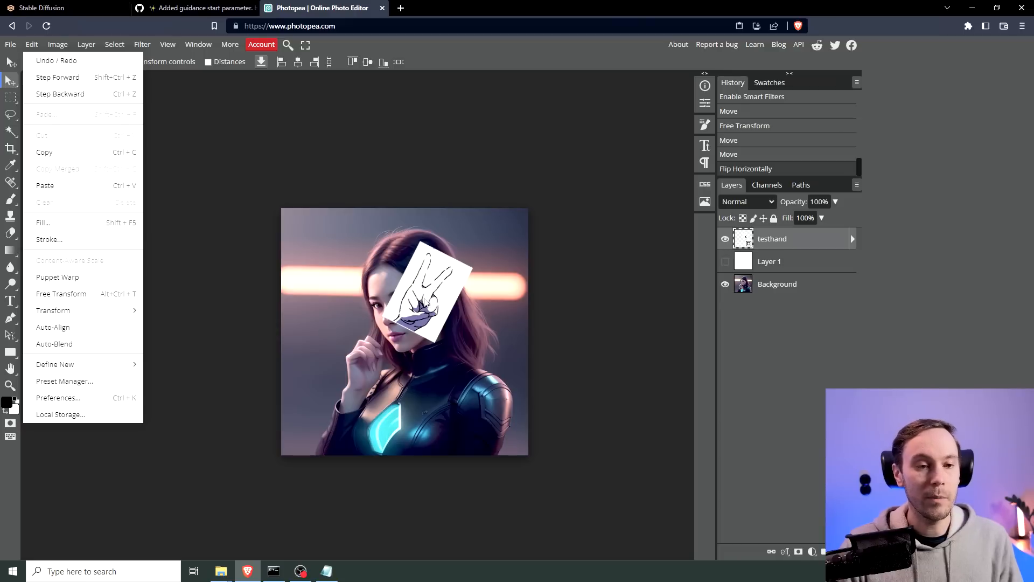
{"action": "left_click", "coordinate": [52, 311]}
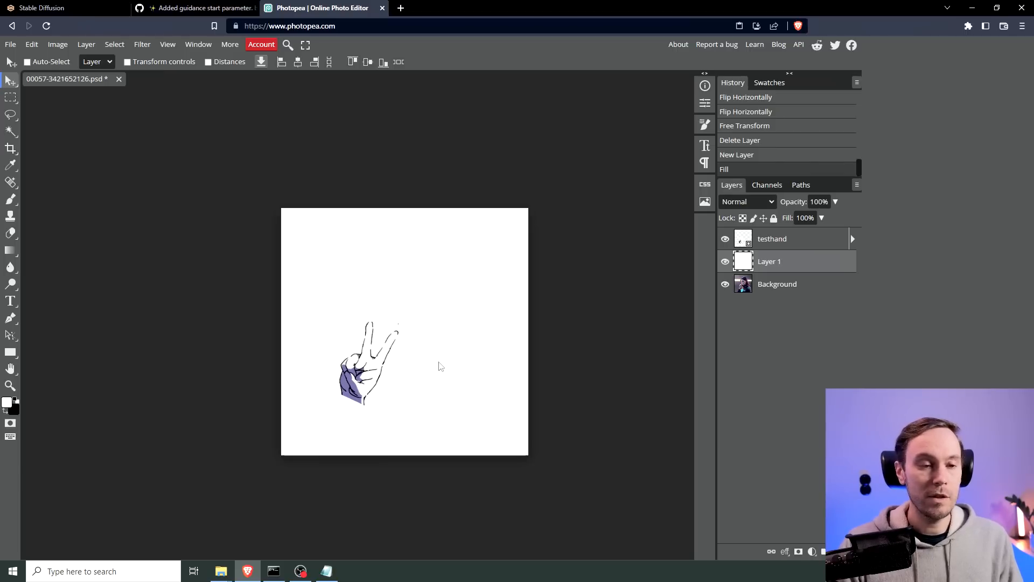
Export the 512×512 hand-on-white image as handtest_4.jpg and return to Stable Diffusion
{"action": "left_click", "coordinate": [10, 45]}
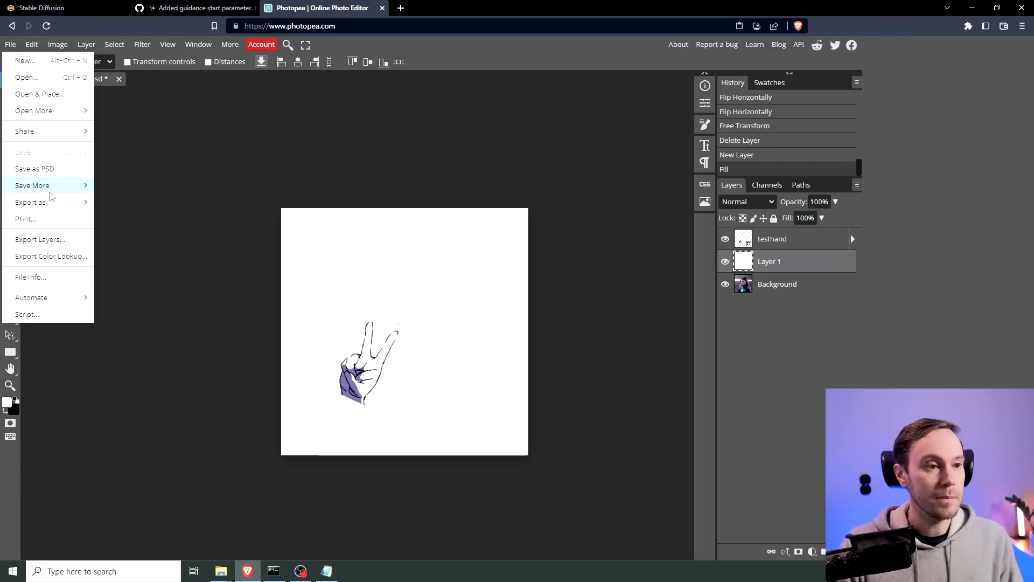
{"action": "left_click", "coordinate": [29, 202]}
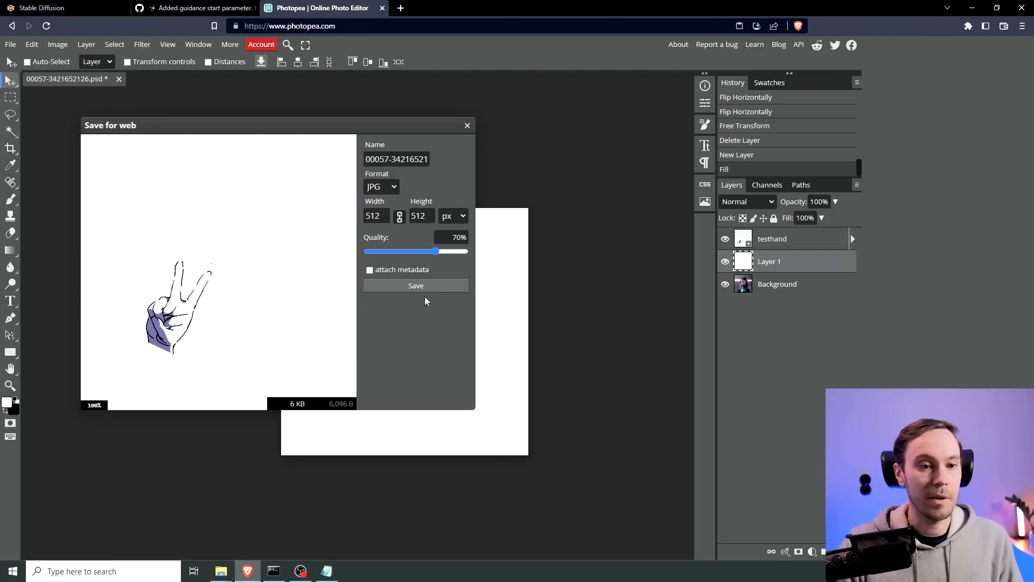
{"action": "left_click", "coordinate": [415, 284]}
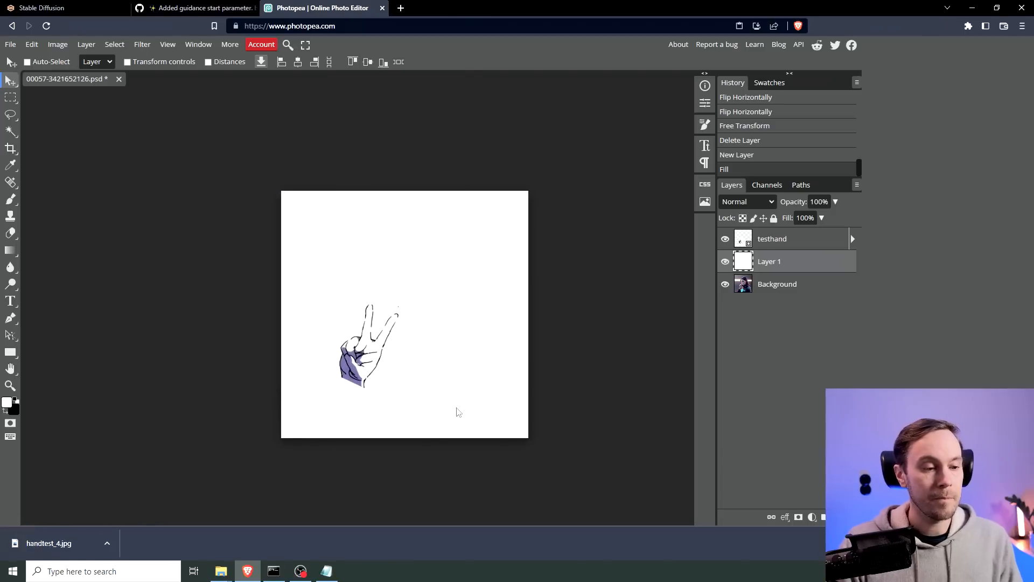
{"action": "left_click", "coordinate": [50, 8]}
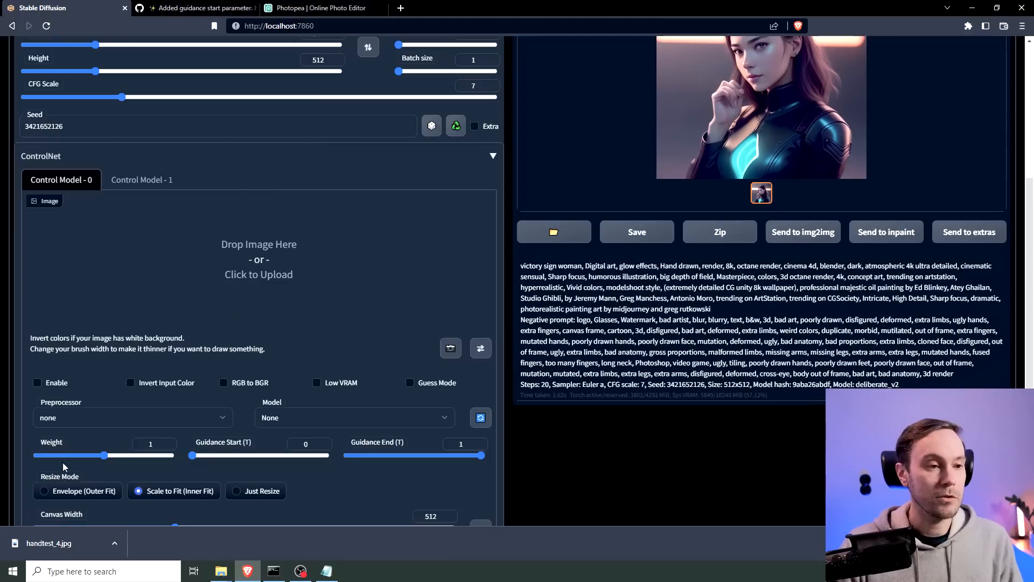
Load handtest_4.jpg into ControlNet, enable it, with scribble preprocessor and control_sd15_scribble model
{"action": "left_click", "coordinate": [258, 274]}
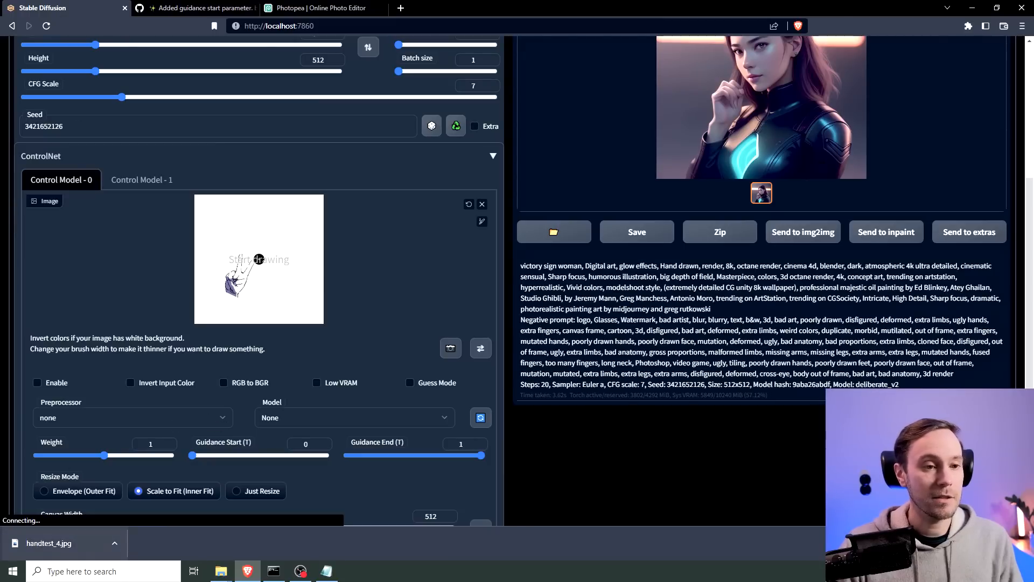
{"action": "left_click", "coordinate": [37, 383]}
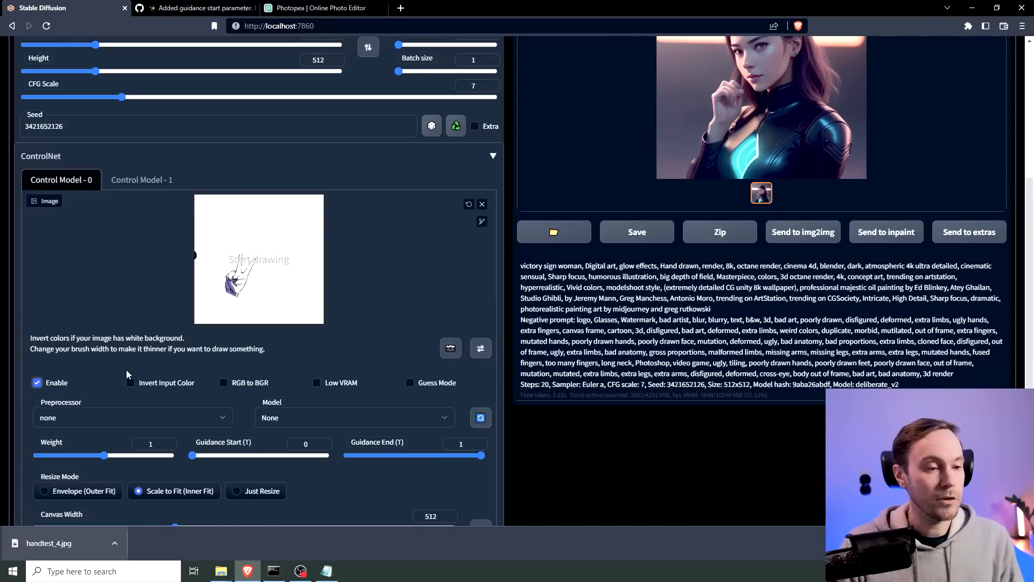
{"action": "scroll", "scroll_direction": "down", "scroll_amount": 3}
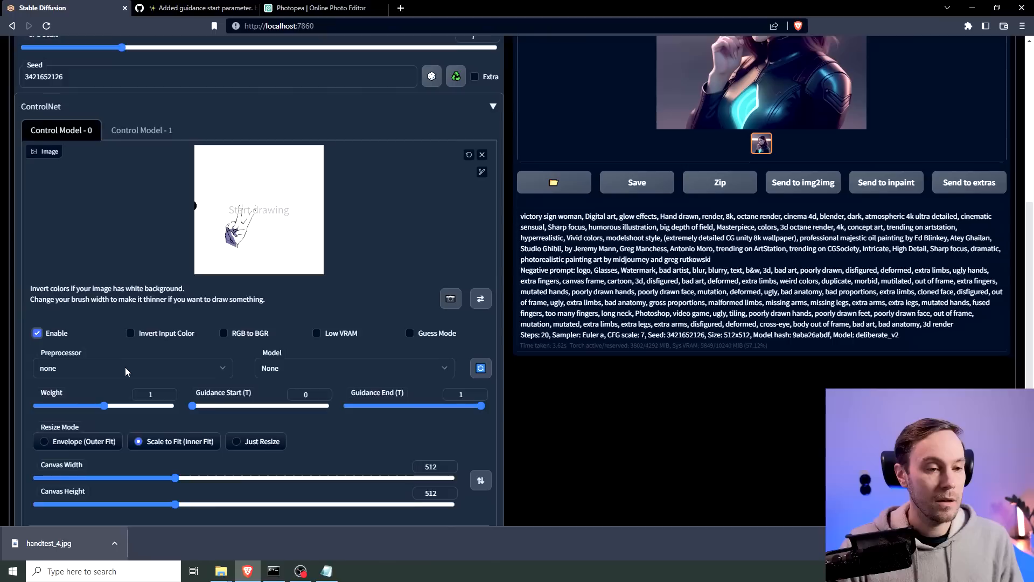
{"action": "left_click", "coordinate": [132, 363]}
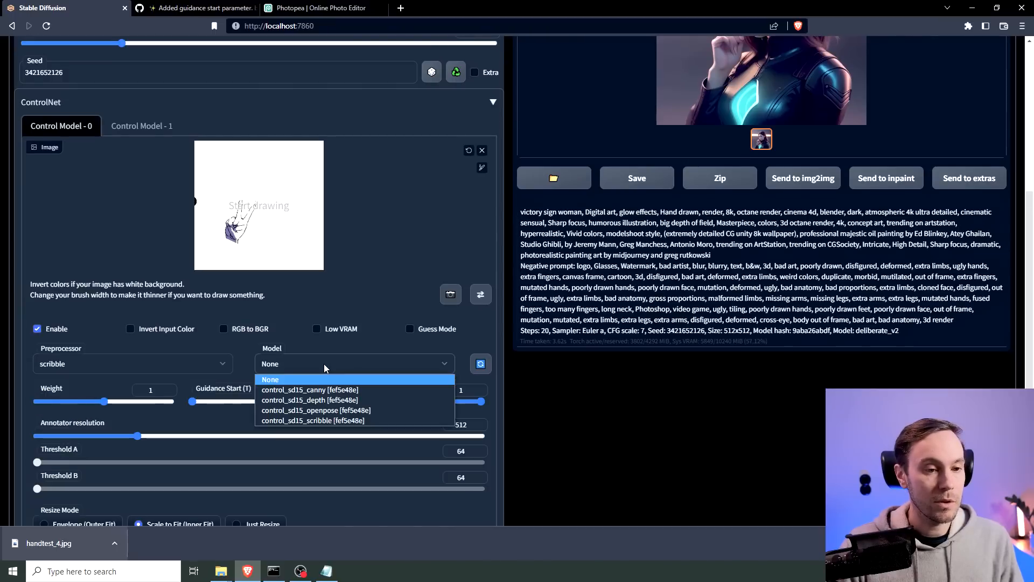
{"action": "left_click", "coordinate": [312, 420]}
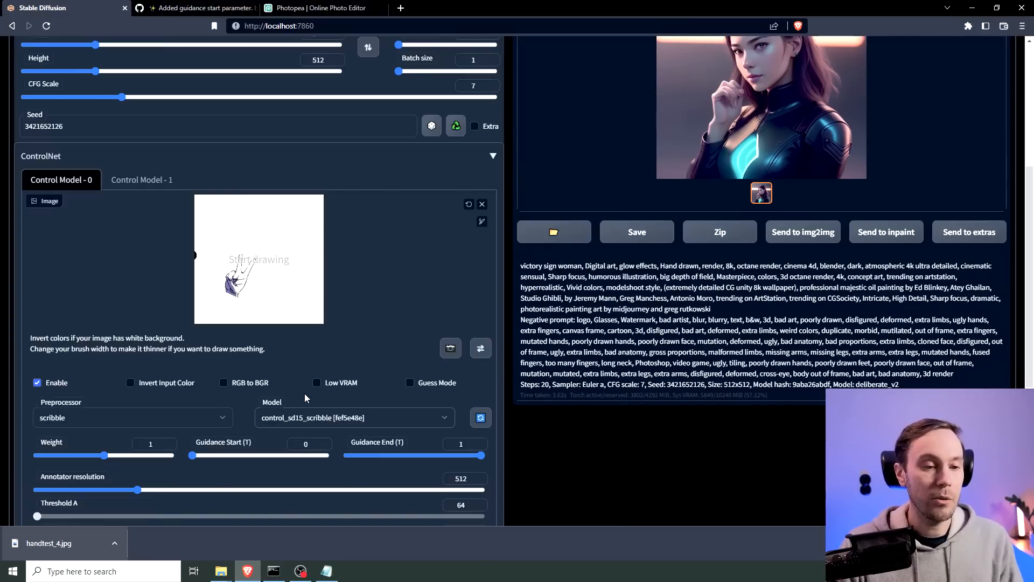
{"action": "left_click", "coordinate": [231, 293]}
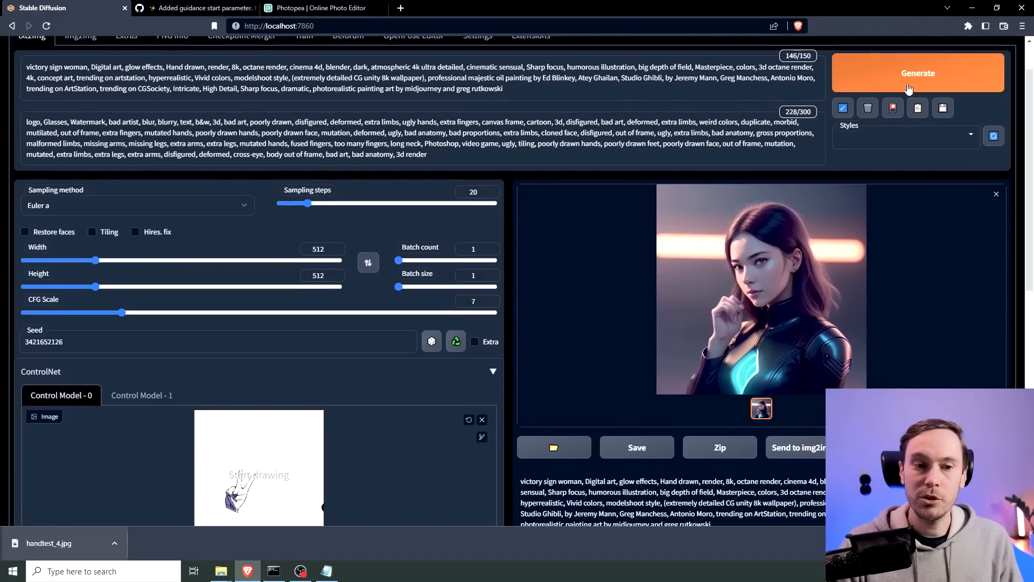
Generate with the scribble hand, then raise ControlNet Guidance Start to 0.2
{"action": "left_click", "coordinate": [917, 73]}
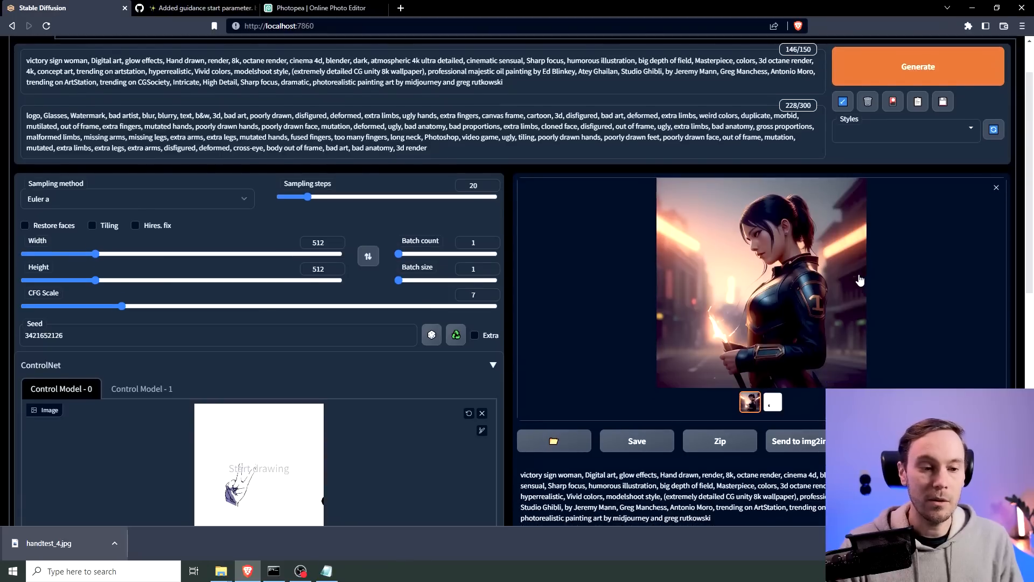
{"action": "scroll", "scroll_direction": "down", "scroll_amount": 3}
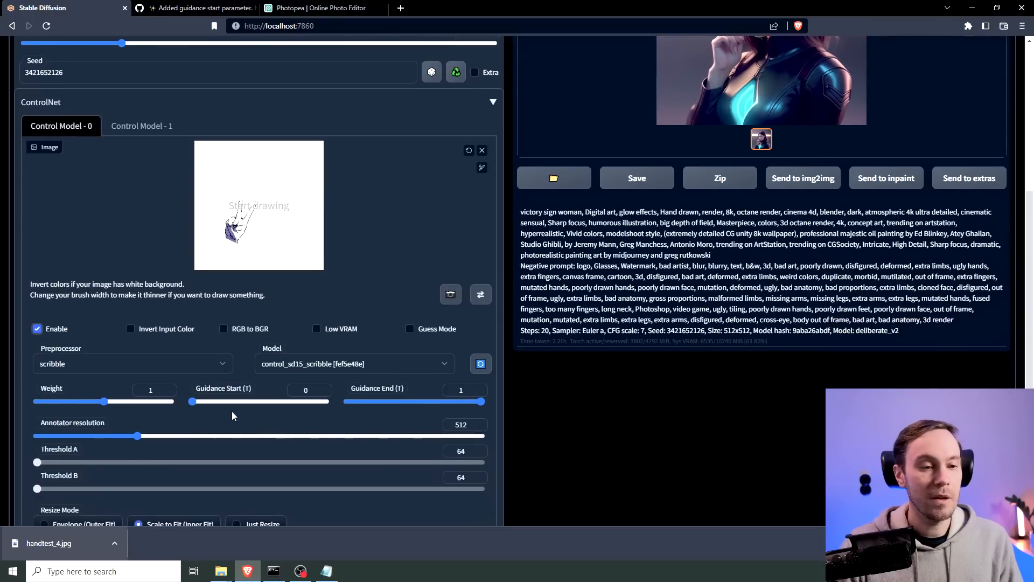
{"action": "left_click_drag", "start_coordinate": [191, 401], "coordinate": [216, 401]}
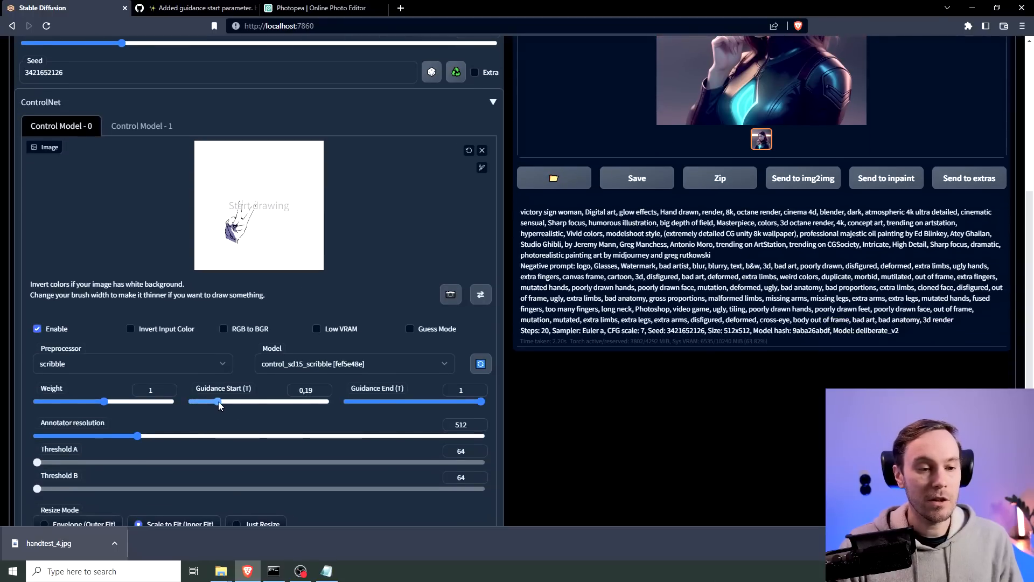
{"action": "left_click_drag", "start_coordinate": [216, 402], "coordinate": [220, 402]}
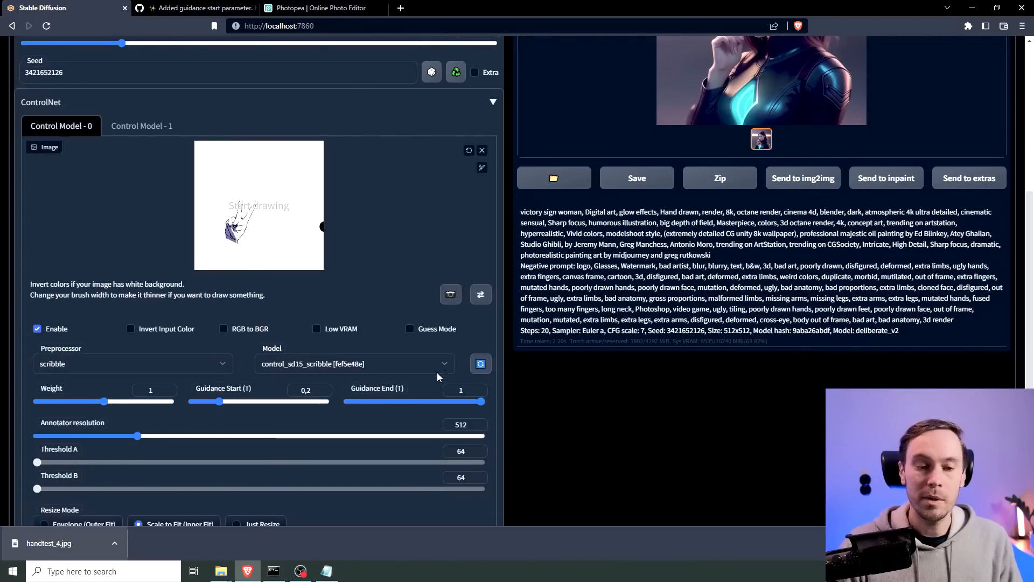
{"action": "mouse_move", "coordinate": [359, 409]}
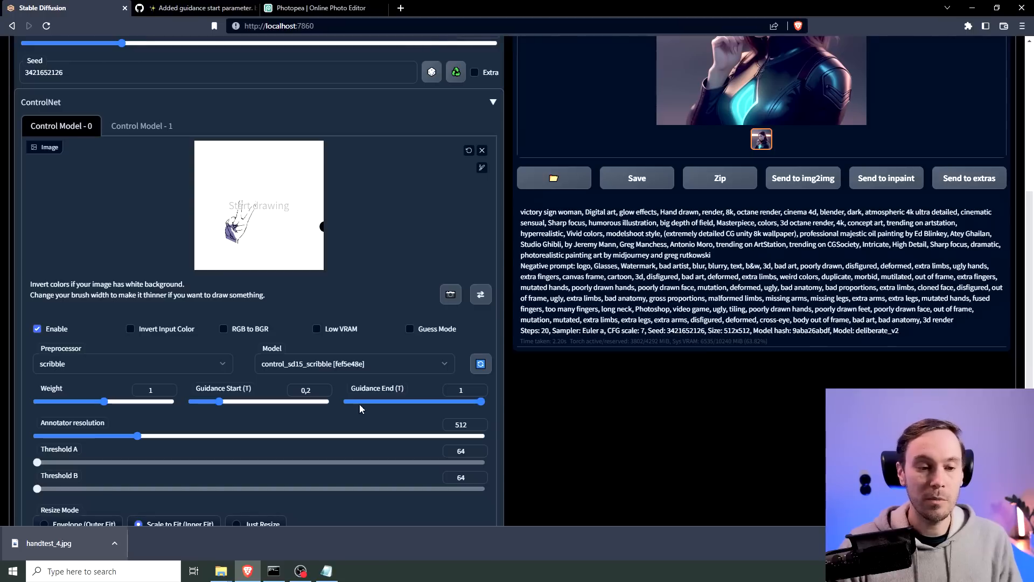
{"action": "mouse_move", "coordinate": [636, 390]}
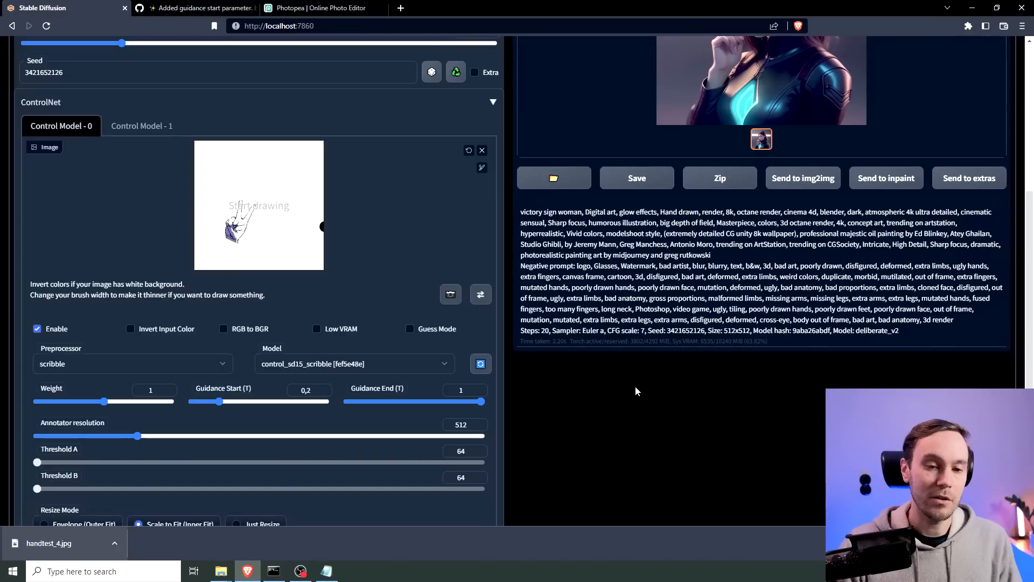
{"action": "mouse_move", "coordinate": [601, 333]}
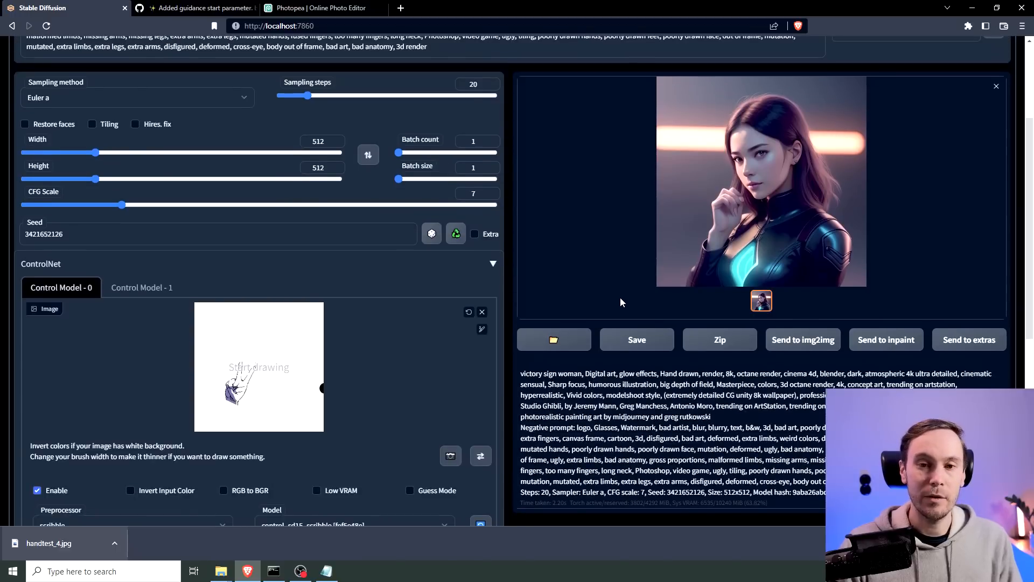
{"action": "mouse_move", "coordinate": [626, 284]}
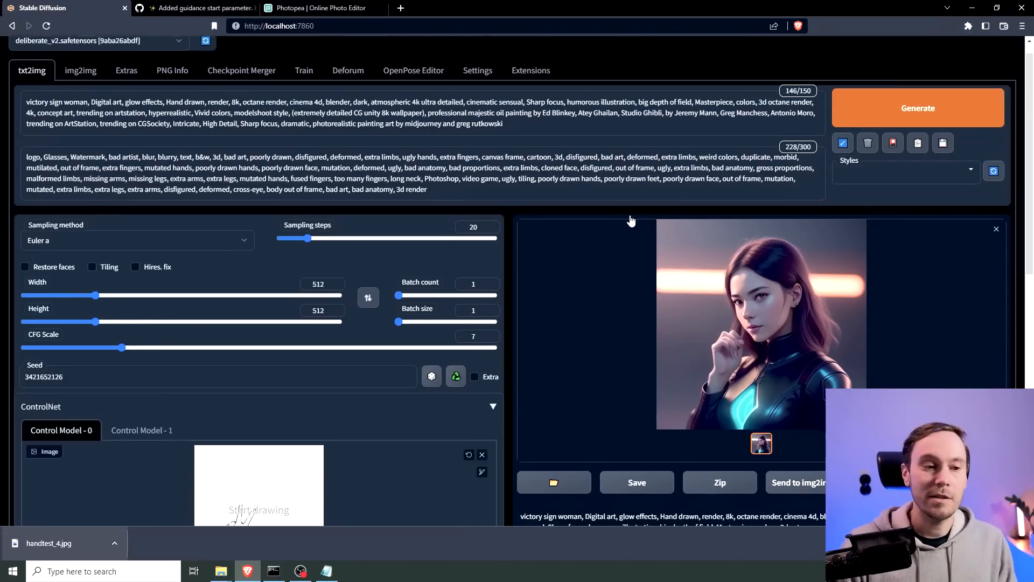
Generate at Guidance Start 0.2 and review the peace-sign portrait
{"action": "left_click", "coordinate": [917, 108]}
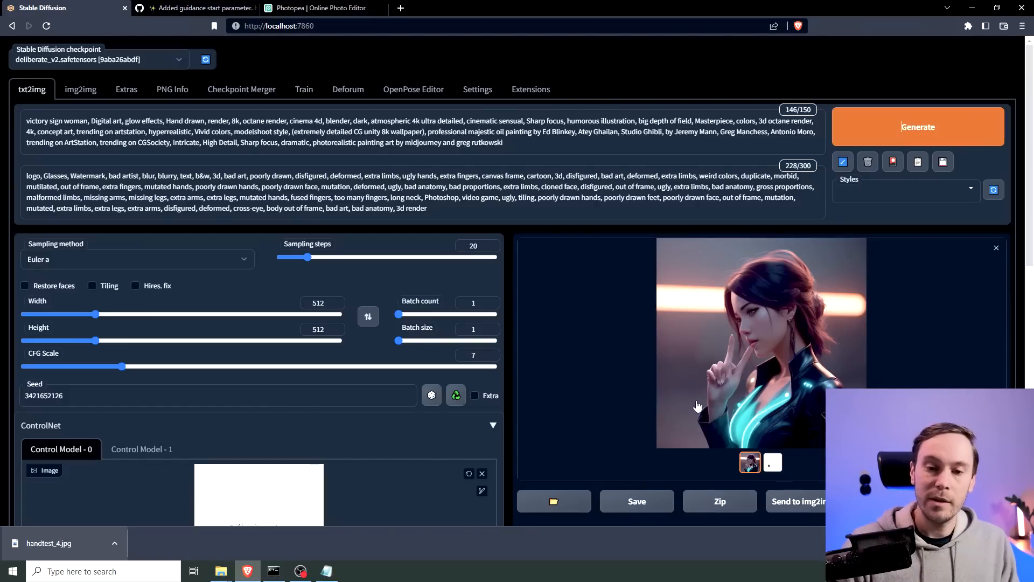
{"action": "scroll", "scroll_direction": "down", "scroll_amount": 3}
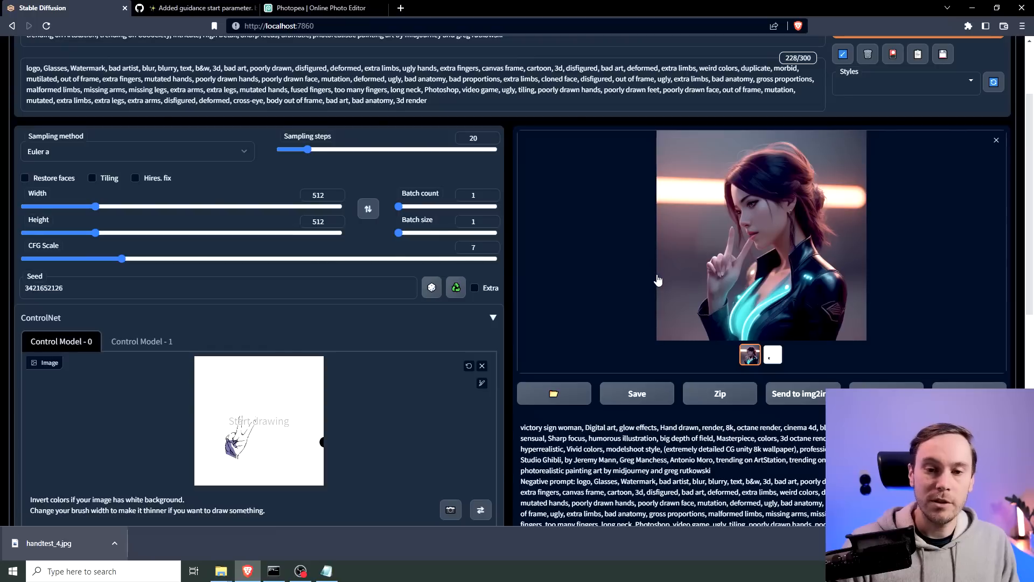
{"action": "mouse_move", "coordinate": [736, 226]}
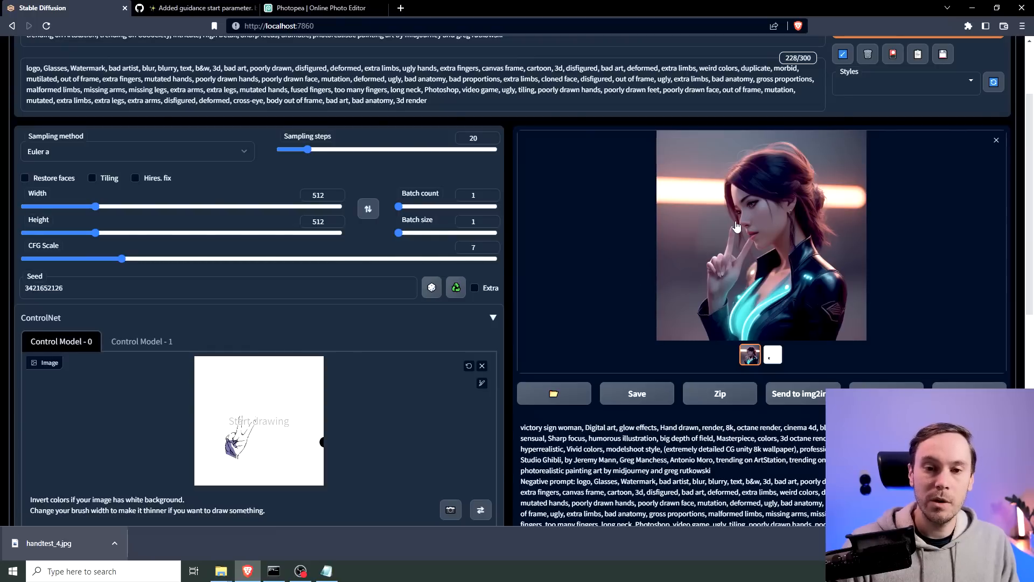
{"action": "mouse_move", "coordinate": [639, 252]}
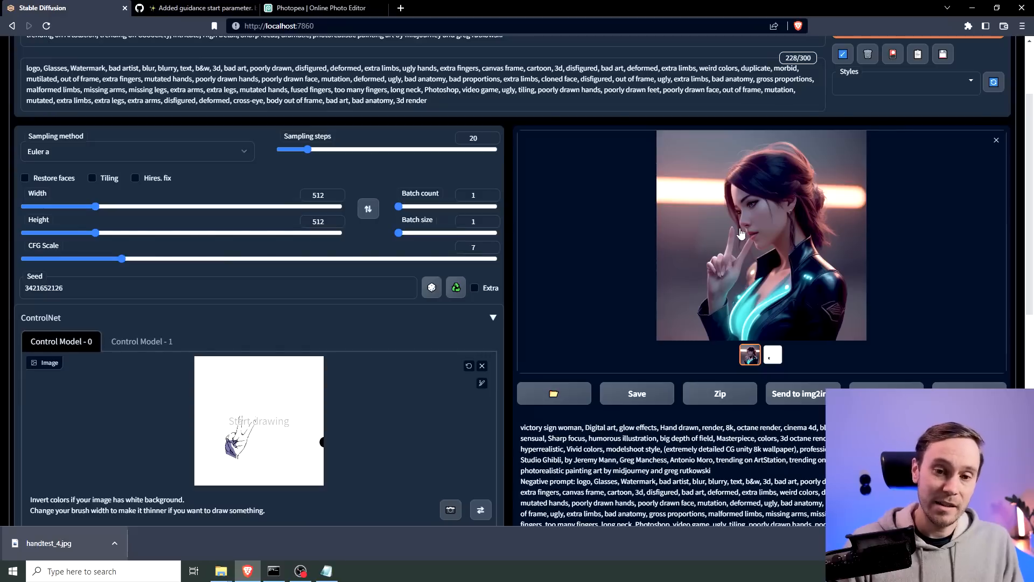
{"action": "mouse_move", "coordinate": [685, 263]}
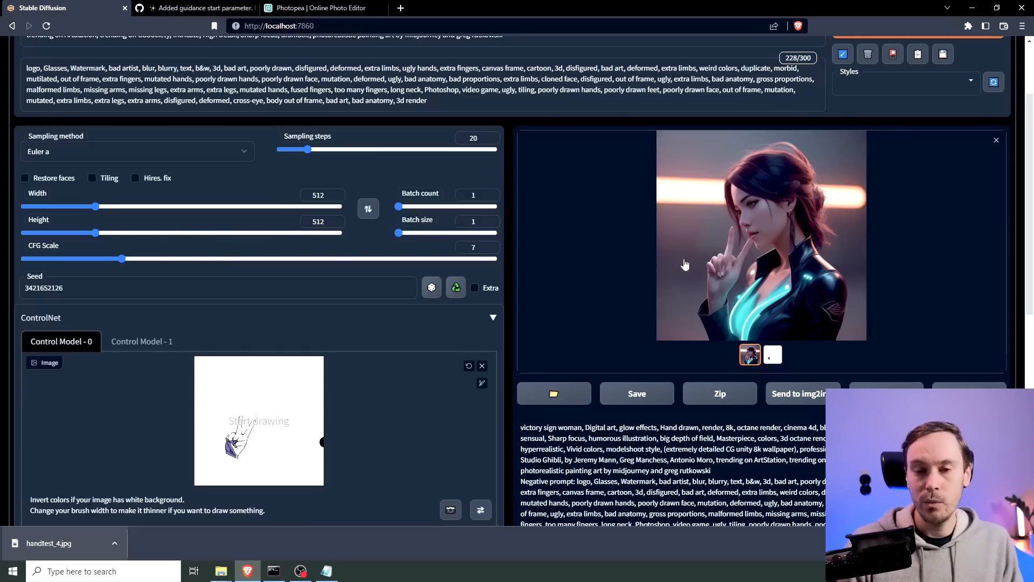
{"action": "mouse_move", "coordinate": [671, 276]}
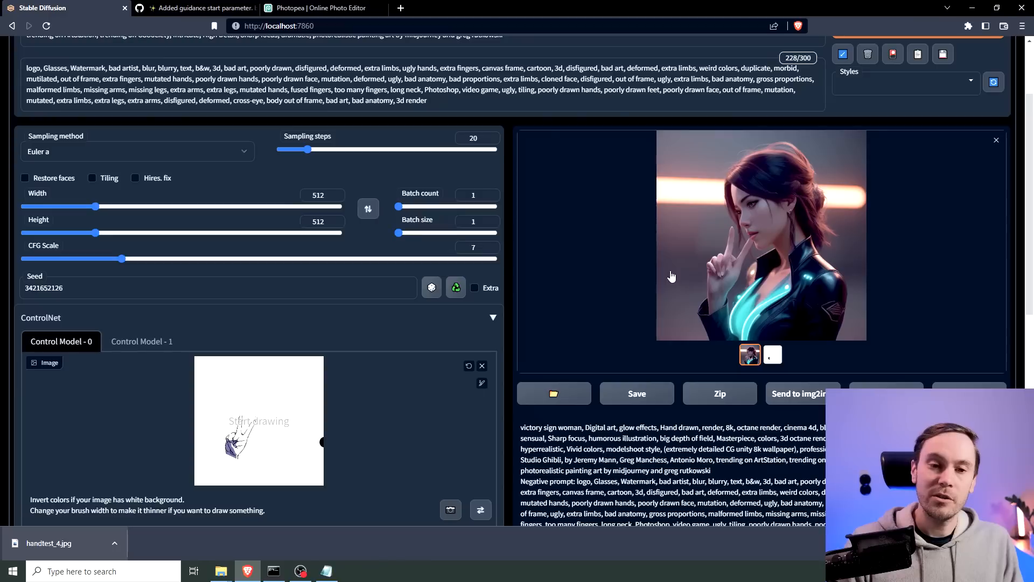
{"action": "mouse_move", "coordinate": [684, 269]}
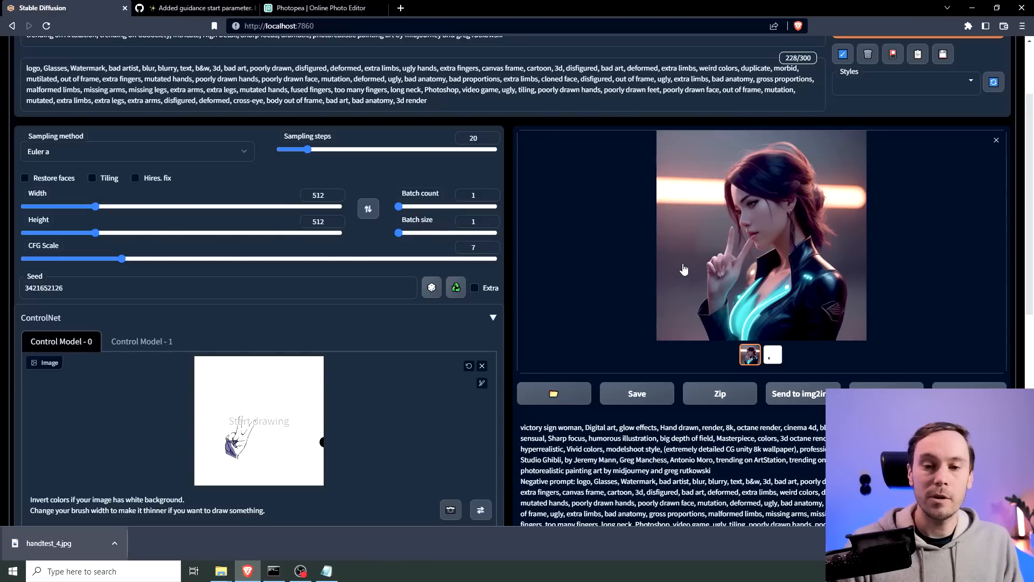
{"action": "scroll", "scroll_direction": "down", "scroll_amount": 3}
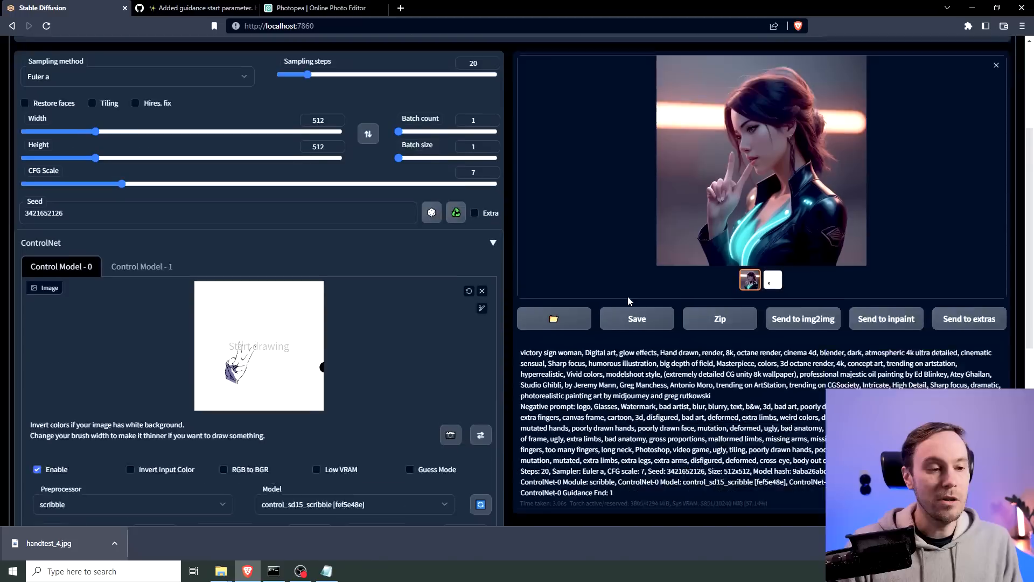
Lower the ControlNet Weight slider to about 0.8
{"action": "scroll", "scroll_direction": "down", "scroll_amount": 3}
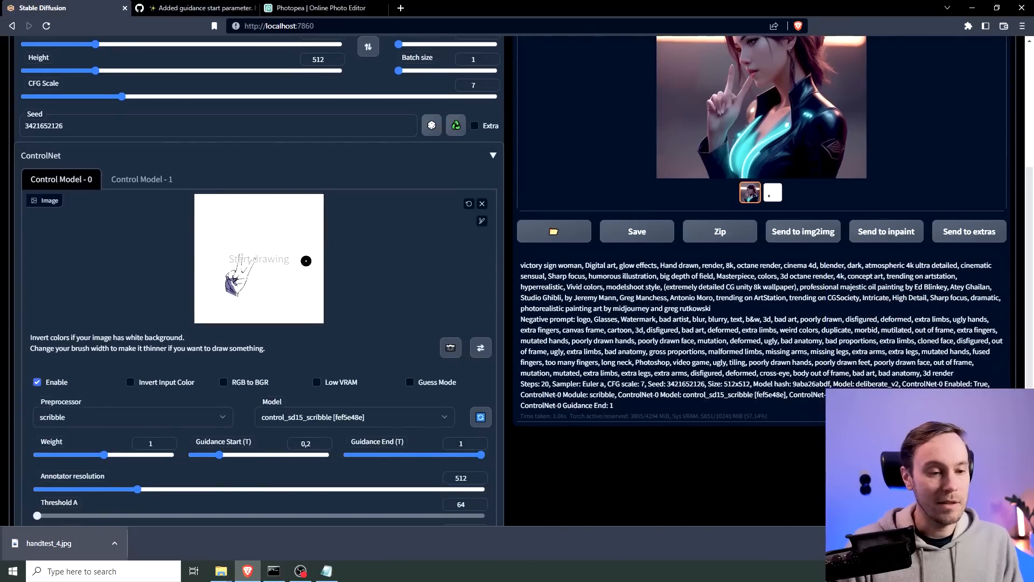
{"action": "scroll", "scroll_direction": "down", "scroll_amount": 3}
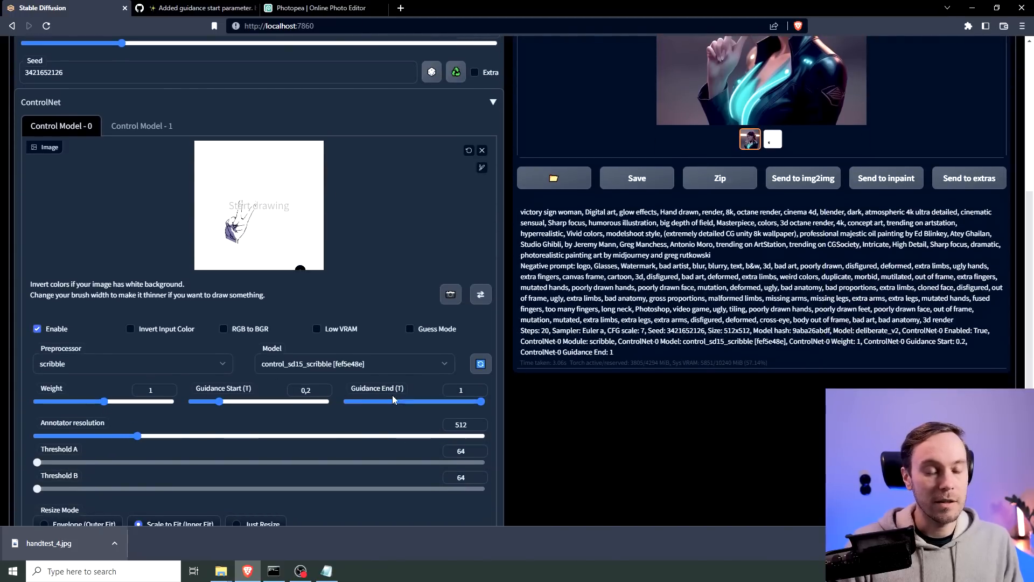
{"action": "left_click_drag", "start_coordinate": [104, 400], "coordinate": [91, 400]}
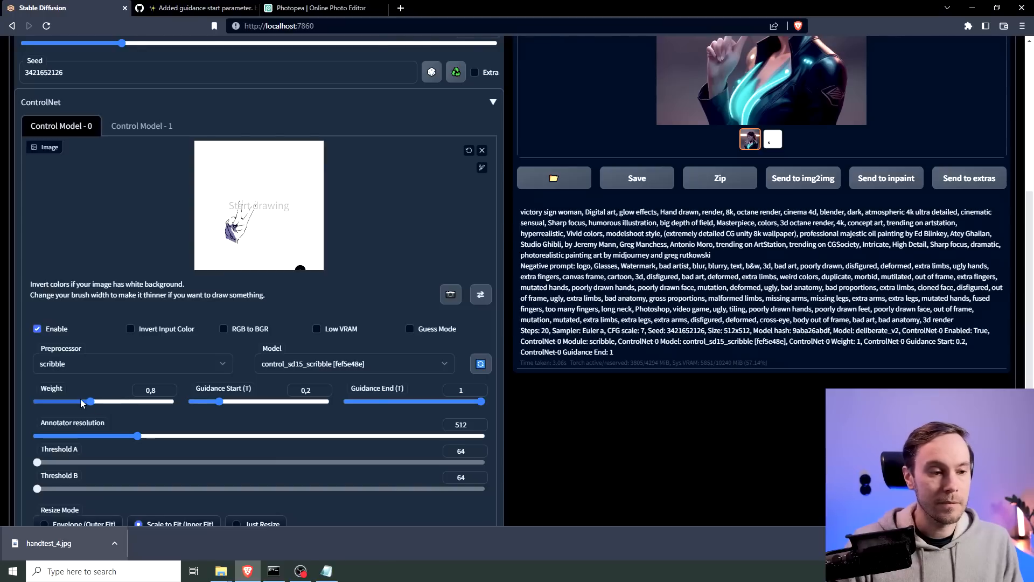
{"action": "left_click_drag", "start_coordinate": [91, 400], "coordinate": [79, 401]}
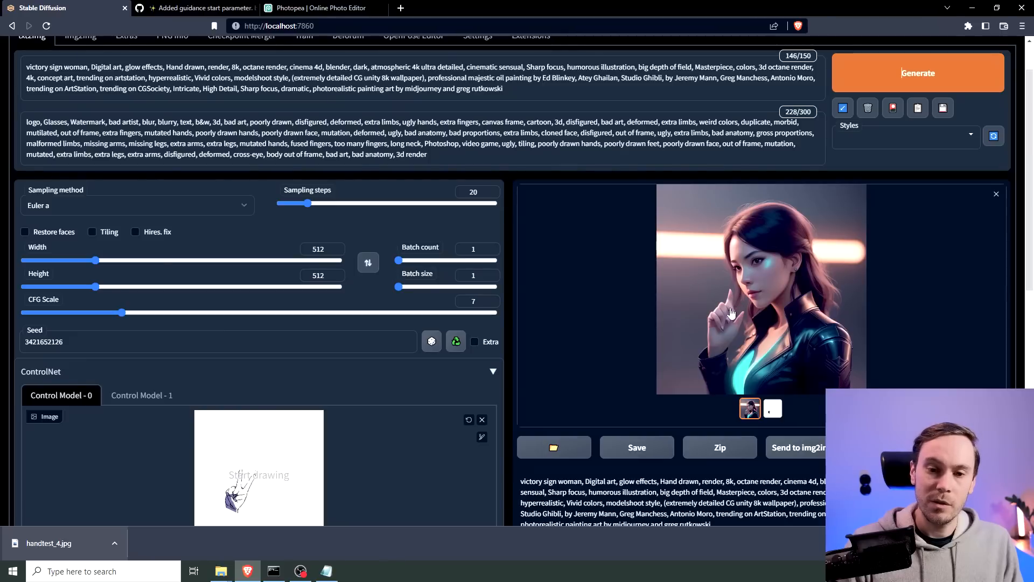
{"action": "mouse_move", "coordinate": [734, 338]}
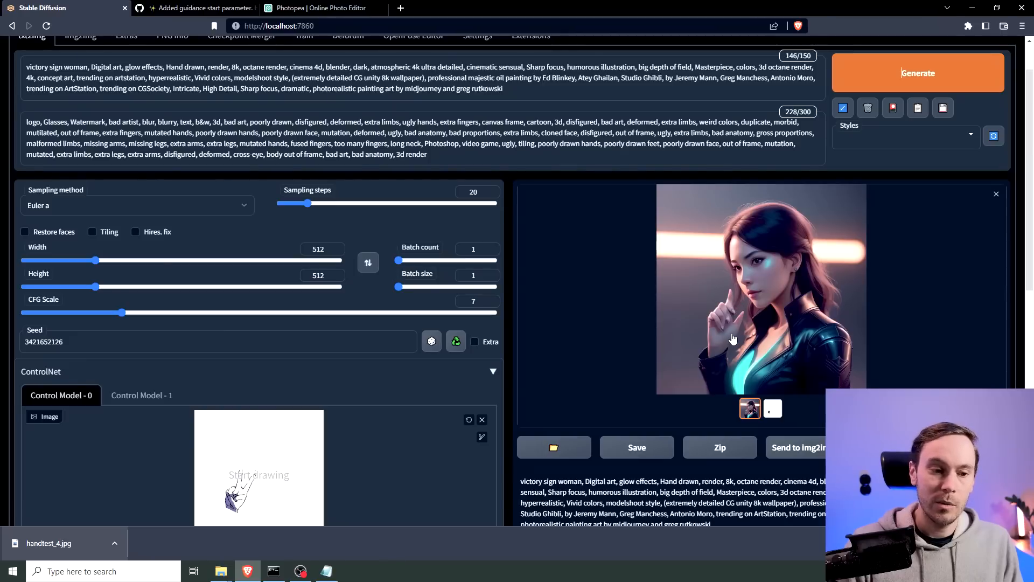
{"action": "mouse_move", "coordinate": [773, 310]}
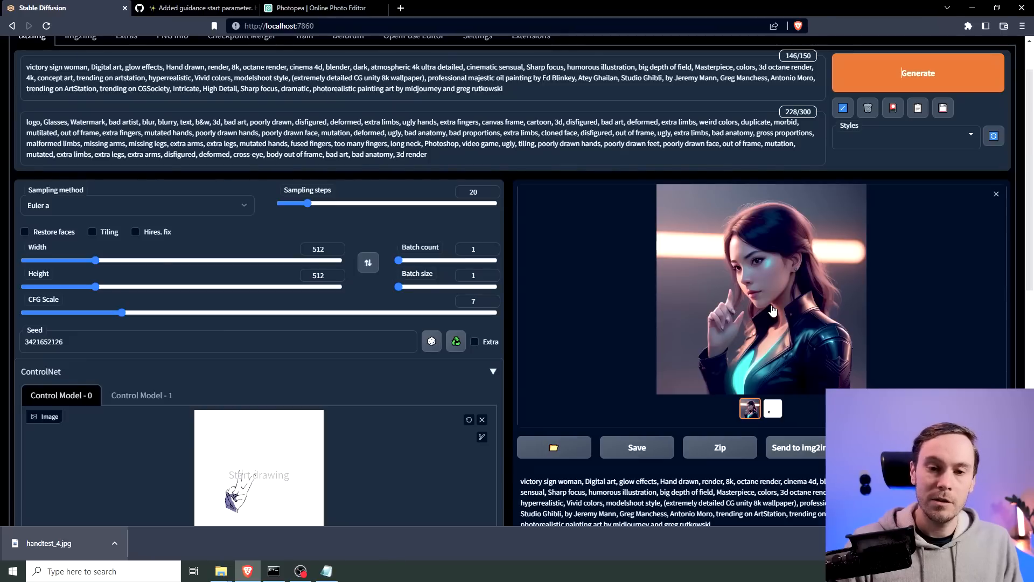
Raise ControlNet Weight to 1.35 and regenerate the portrait
{"action": "scroll", "scroll_direction": "down", "scroll_amount": 3}
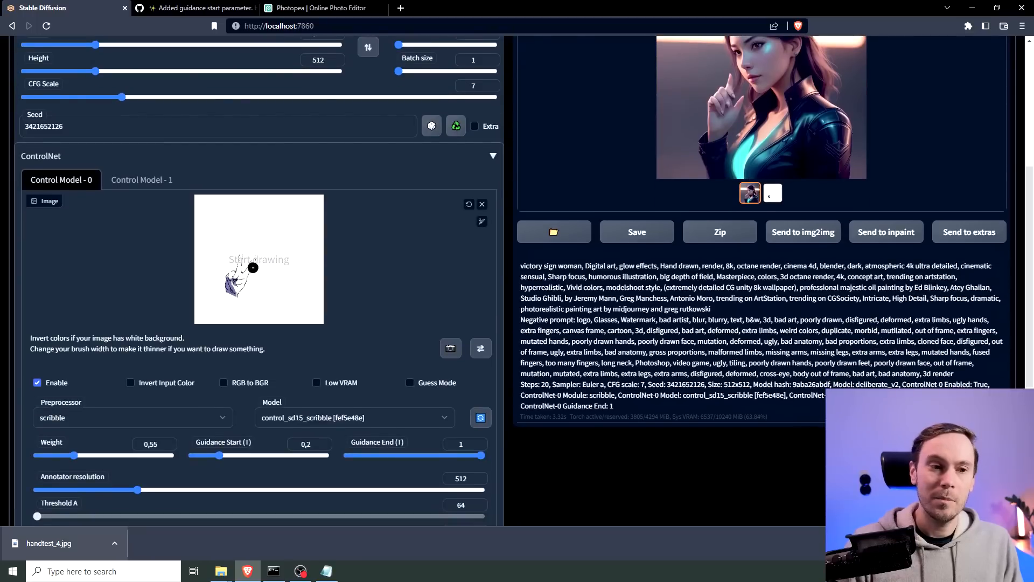
{"action": "mouse_move", "coordinate": [334, 272]}
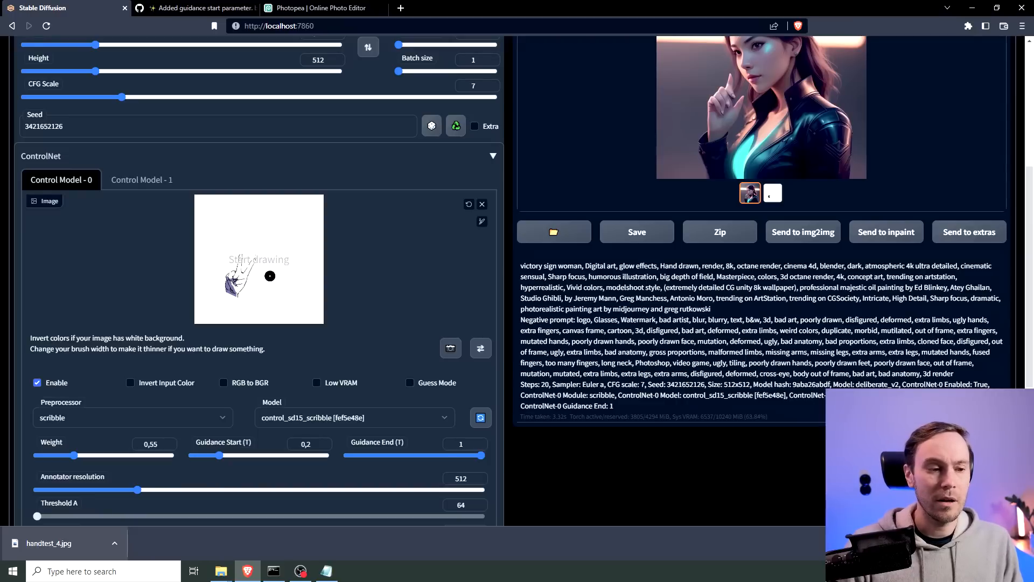
{"action": "left_click_drag", "start_coordinate": [72, 455], "coordinate": [125, 455]}
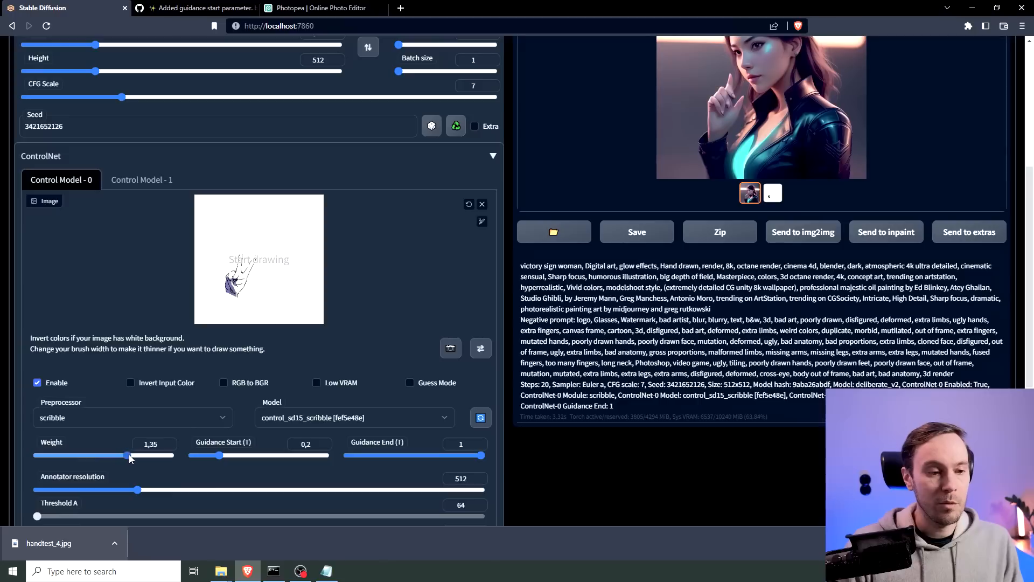
{"action": "left_click_drag", "start_coordinate": [126, 455], "coordinate": [171, 455]}
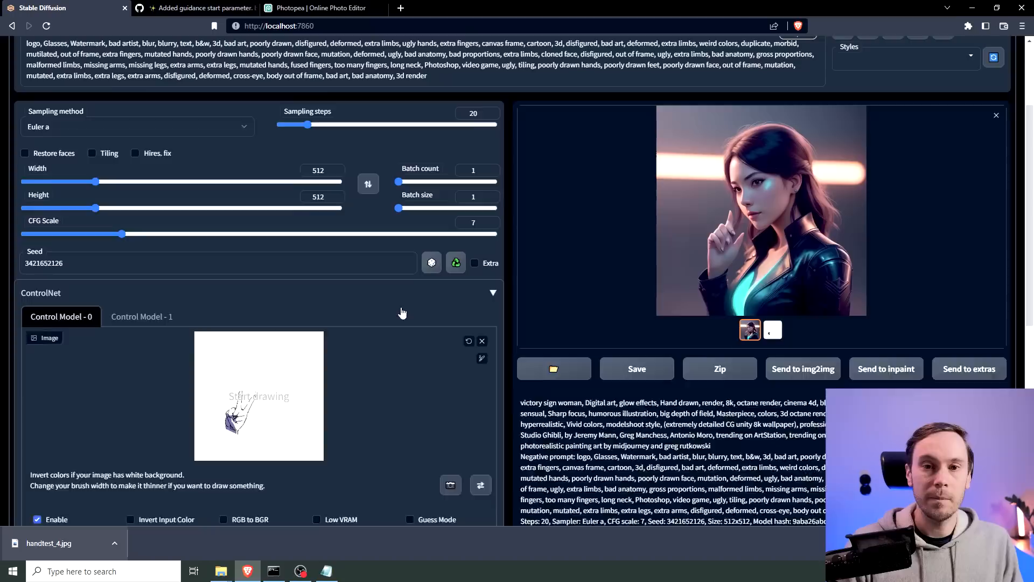
{"action": "scroll", "scroll_direction": "down", "scroll_amount": 3}
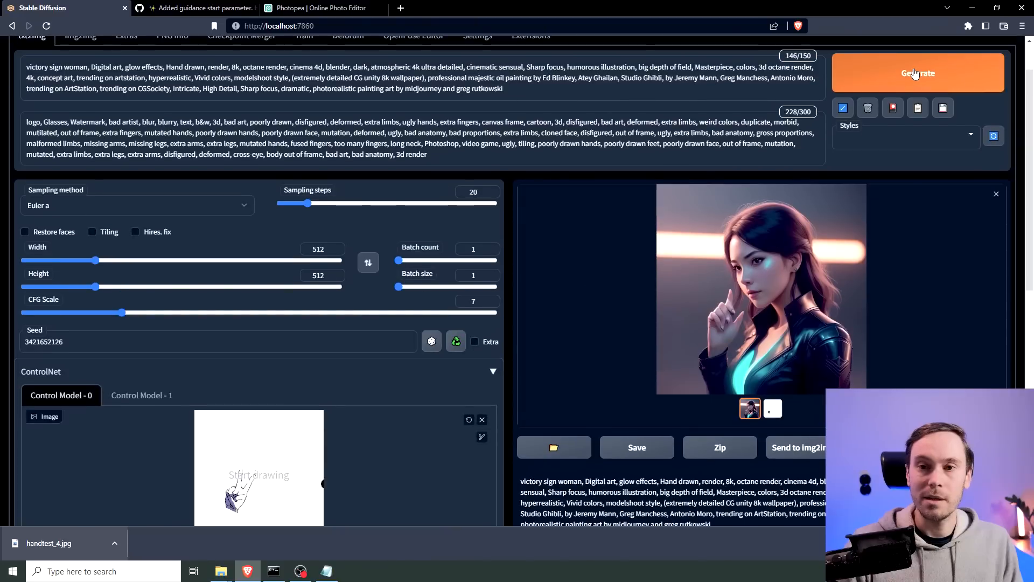
{"action": "left_click", "coordinate": [916, 73]}
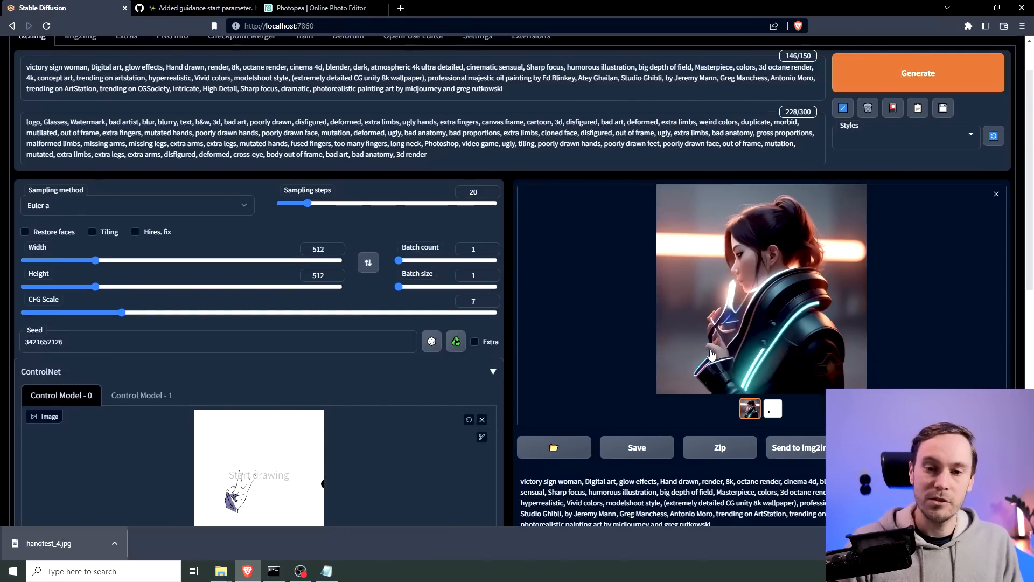
{"action": "mouse_move", "coordinate": [727, 283]}
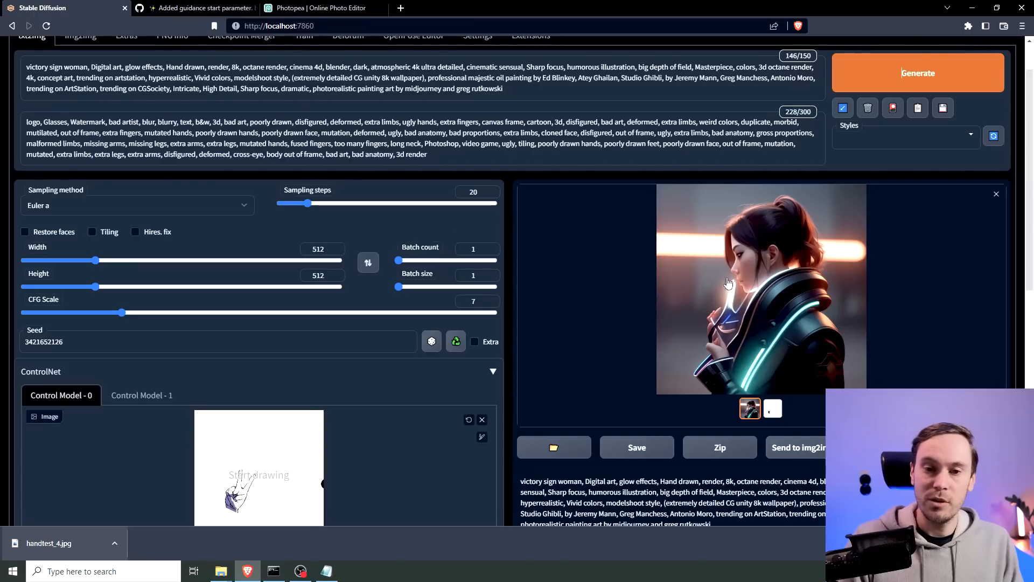
{"action": "mouse_move", "coordinate": [729, 297]}
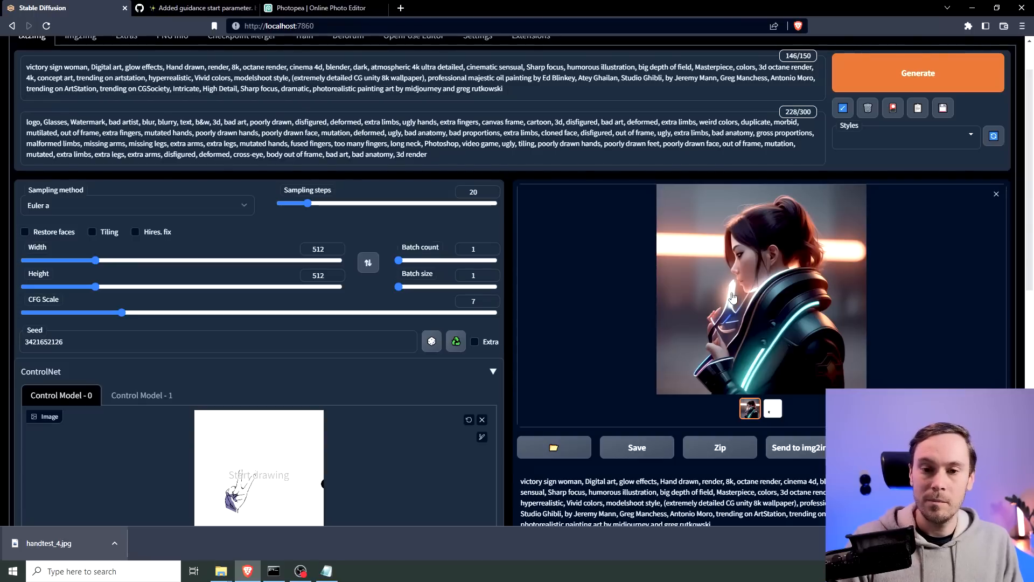
Lower the ControlNet scribble weight to about 1 and generate a new portrait
{"action": "scroll", "scroll_direction": "down", "scroll_amount": 3}
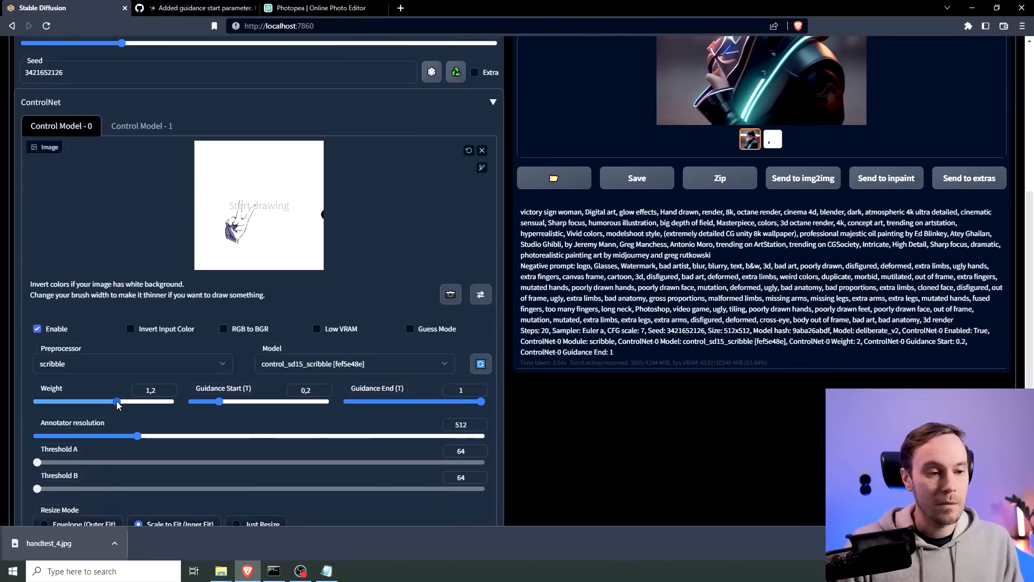
{"action": "left_click_drag", "start_coordinate": [117, 402], "coordinate": [104, 401]}
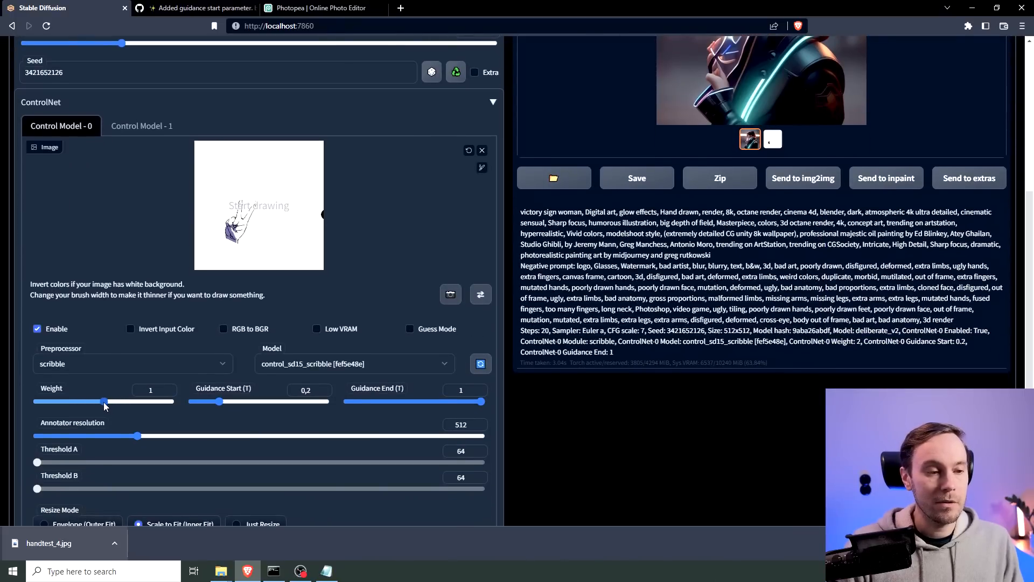
{"action": "left_click_drag", "start_coordinate": [103, 401], "coordinate": [112, 402]}
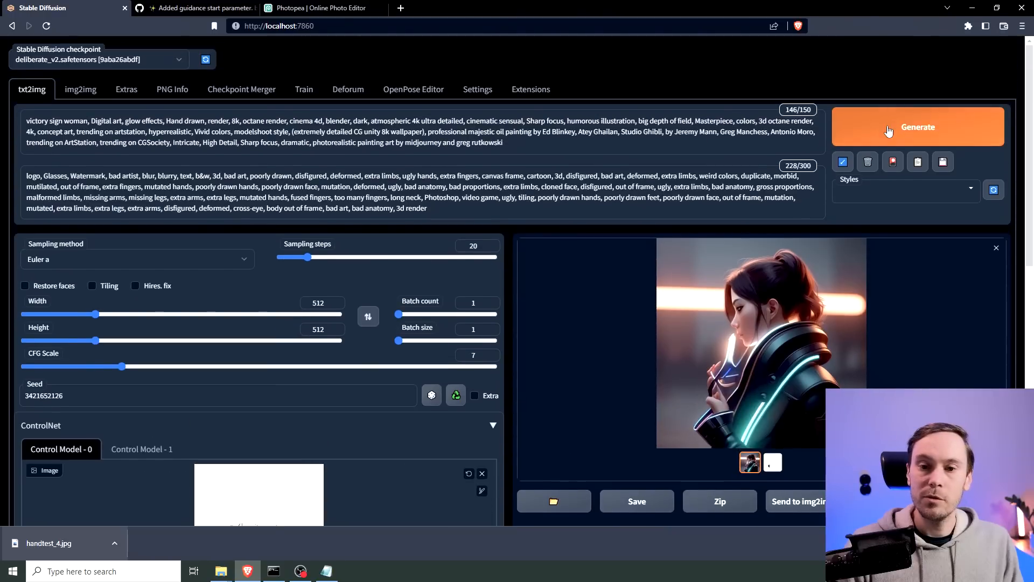
{"action": "left_click", "coordinate": [917, 127]}
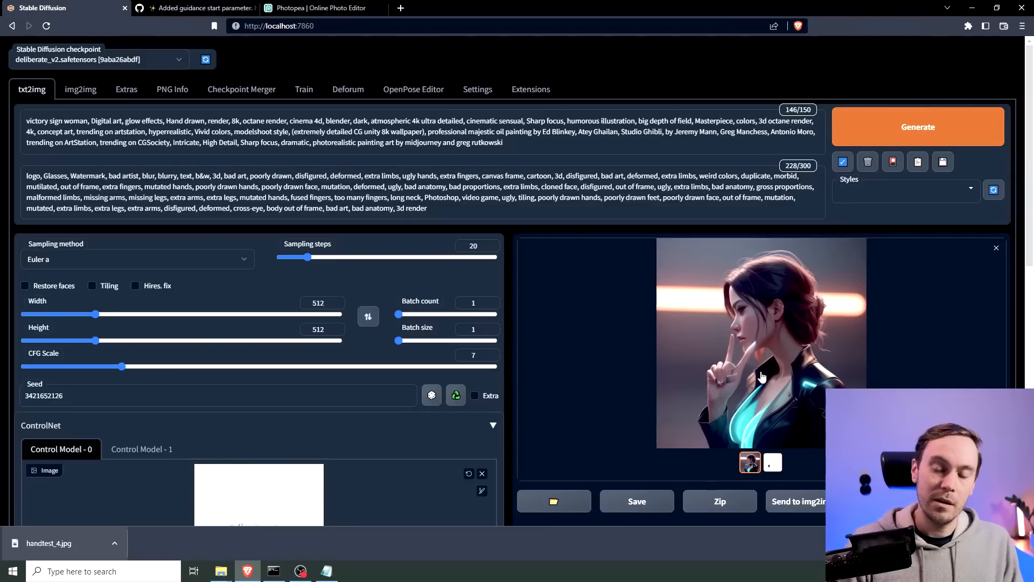
{"action": "mouse_move", "coordinate": [797, 284]}
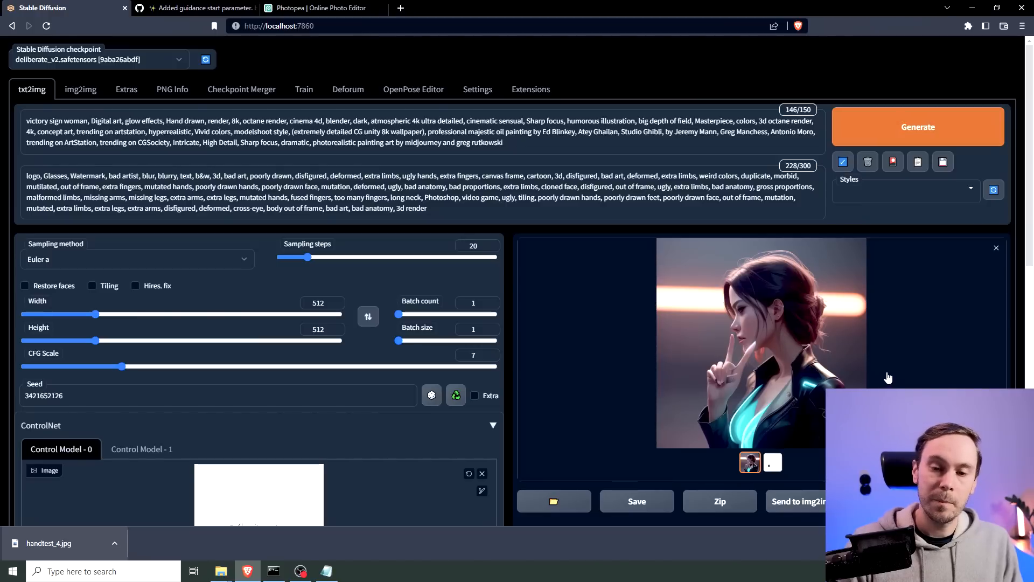
{"action": "mouse_move", "coordinate": [836, 326]}
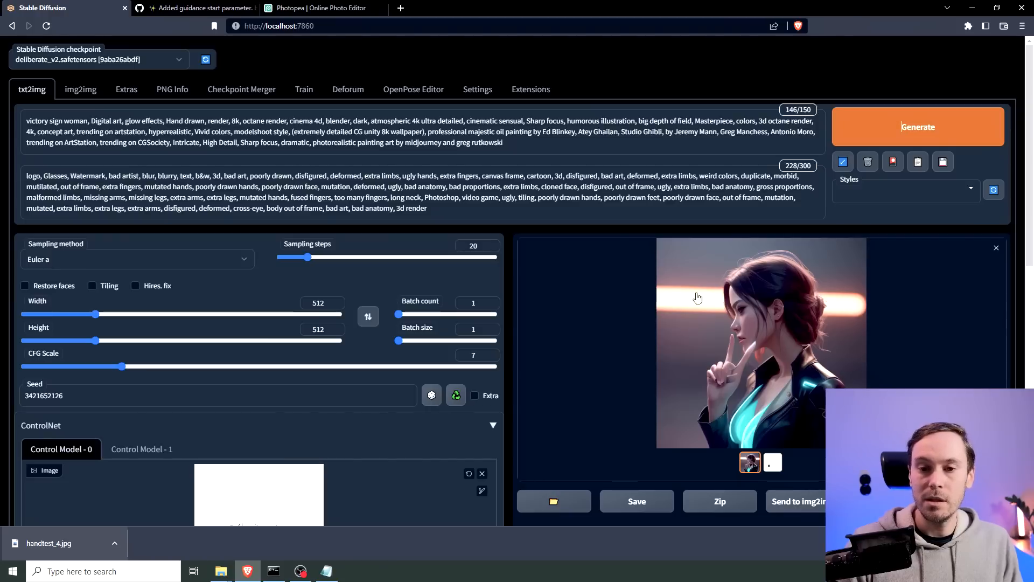
Set ControlNet Guidance End to 0.7 at weight 1.15 and regenerate the portrait
{"action": "scroll", "scroll_direction": "down", "scroll_amount": 3}
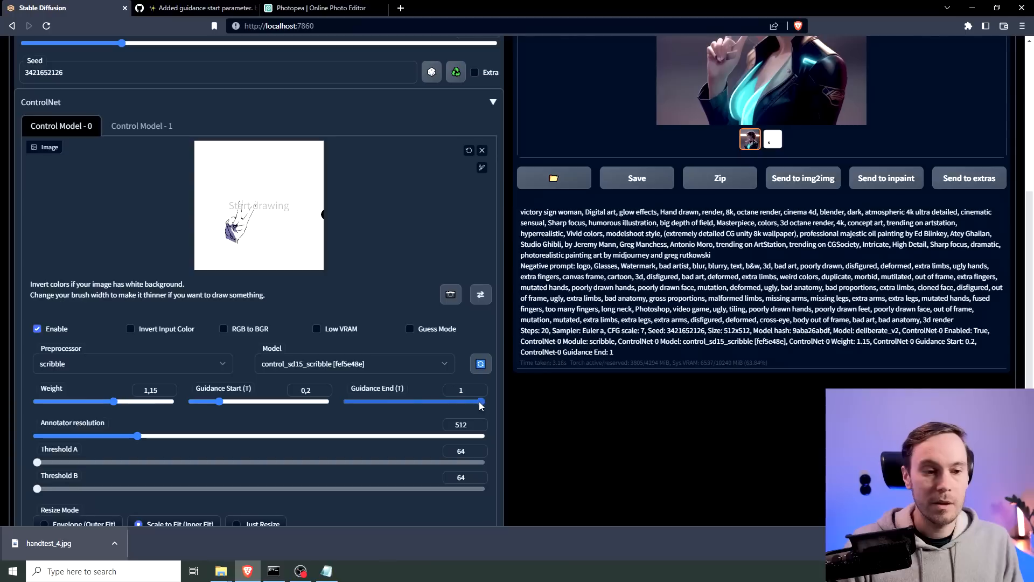
{"action": "left_click_drag", "start_coordinate": [479, 401], "coordinate": [417, 401]}
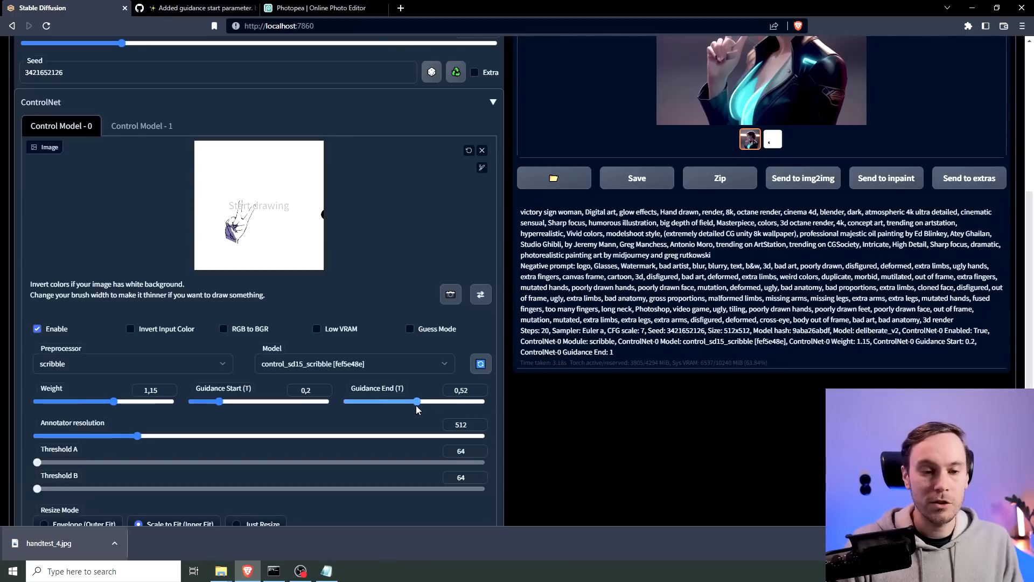
{"action": "left_click_drag", "start_coordinate": [414, 400], "coordinate": [397, 400]}
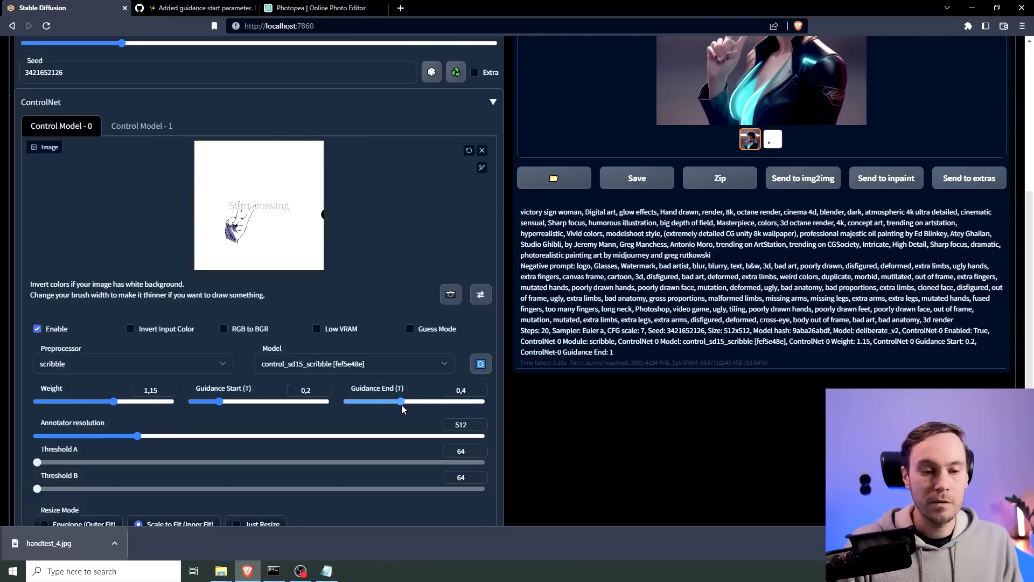
{"action": "left_click_drag", "start_coordinate": [399, 401], "coordinate": [440, 401]}
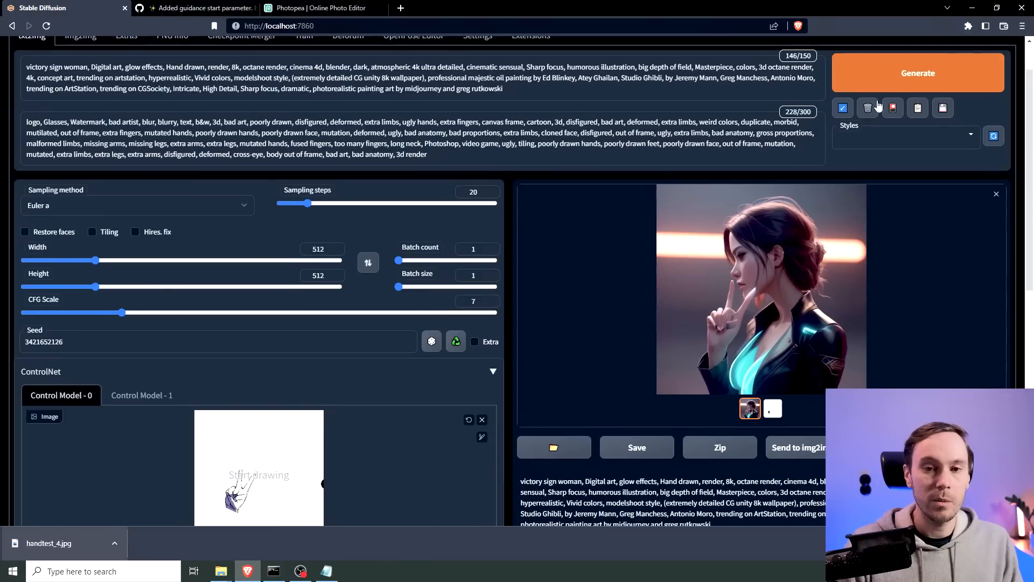
{"action": "left_click", "coordinate": [916, 72]}
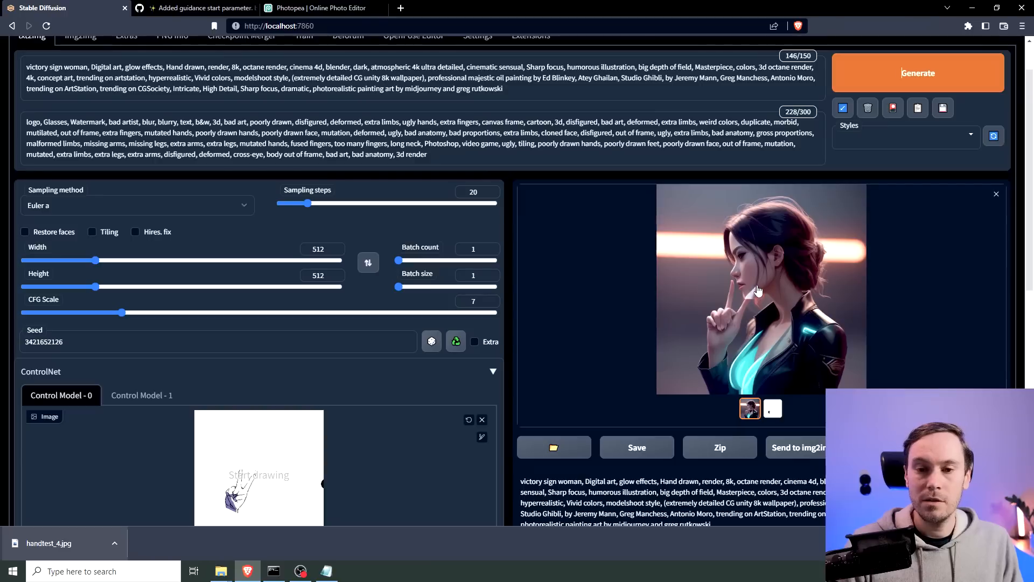
{"action": "mouse_move", "coordinate": [749, 309]}
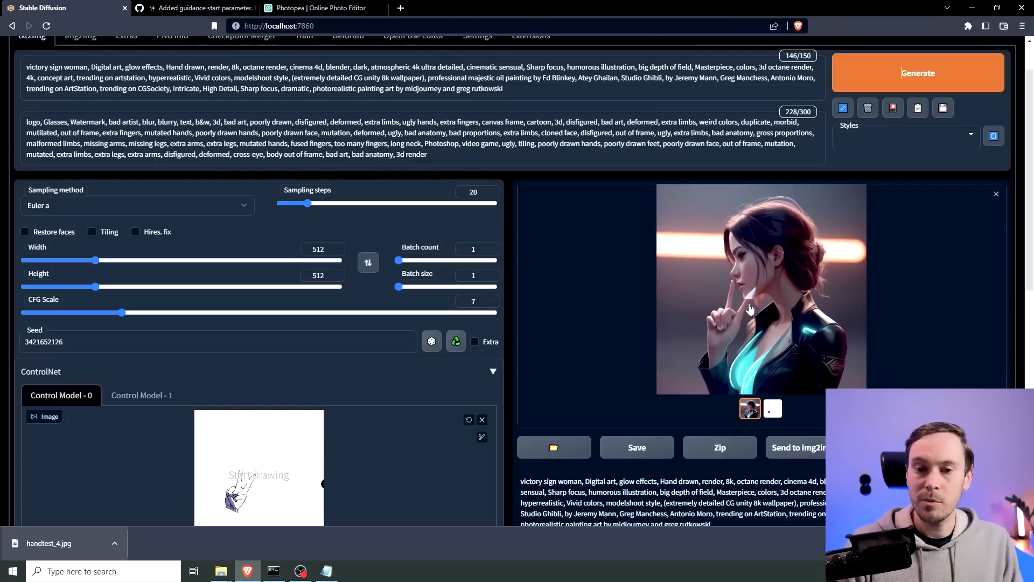
{"action": "mouse_move", "coordinate": [671, 274]}
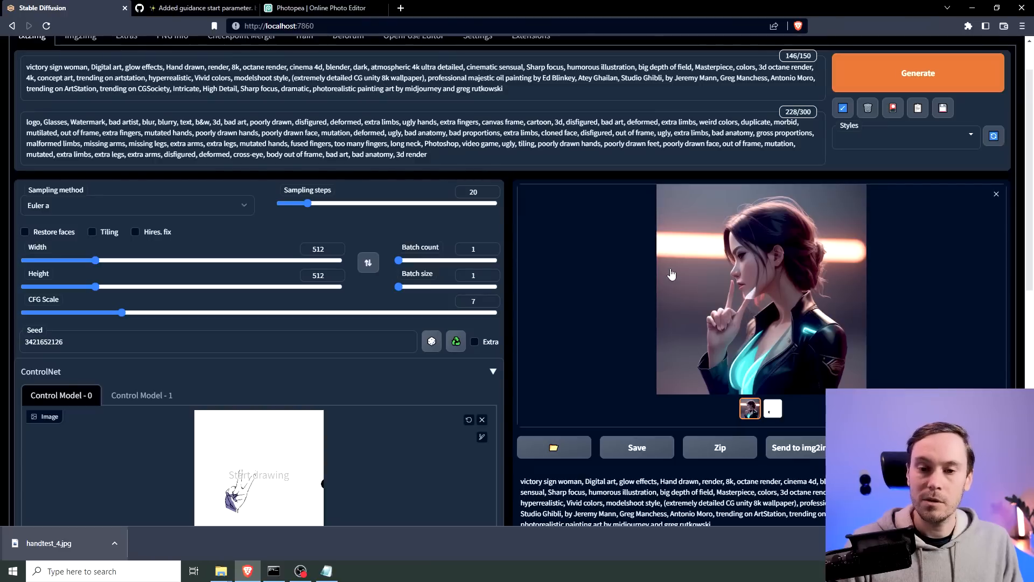
{"action": "scroll", "scroll_direction": "down", "scroll_amount": 3}
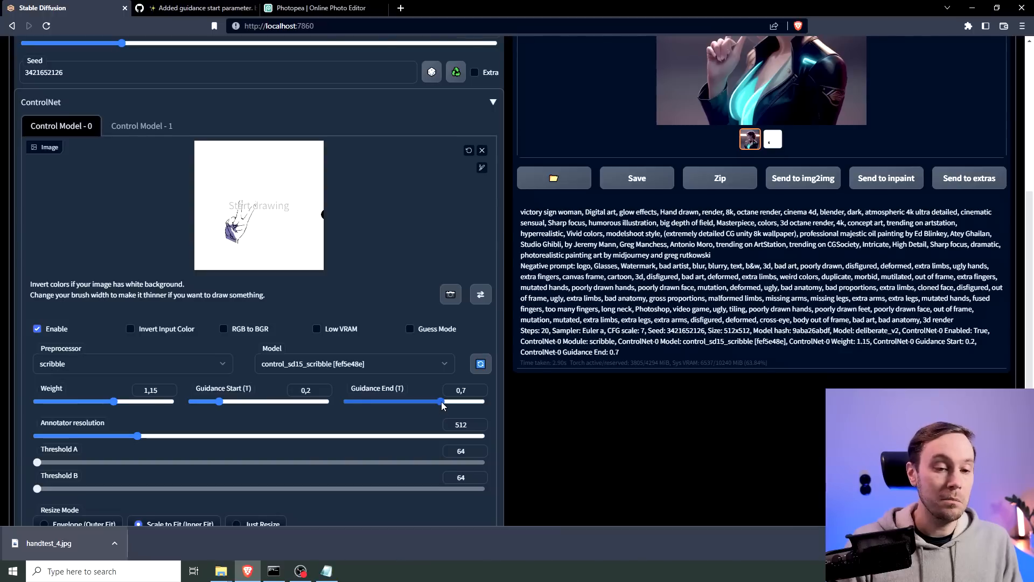
{"action": "mouse_move", "coordinate": [442, 405]}
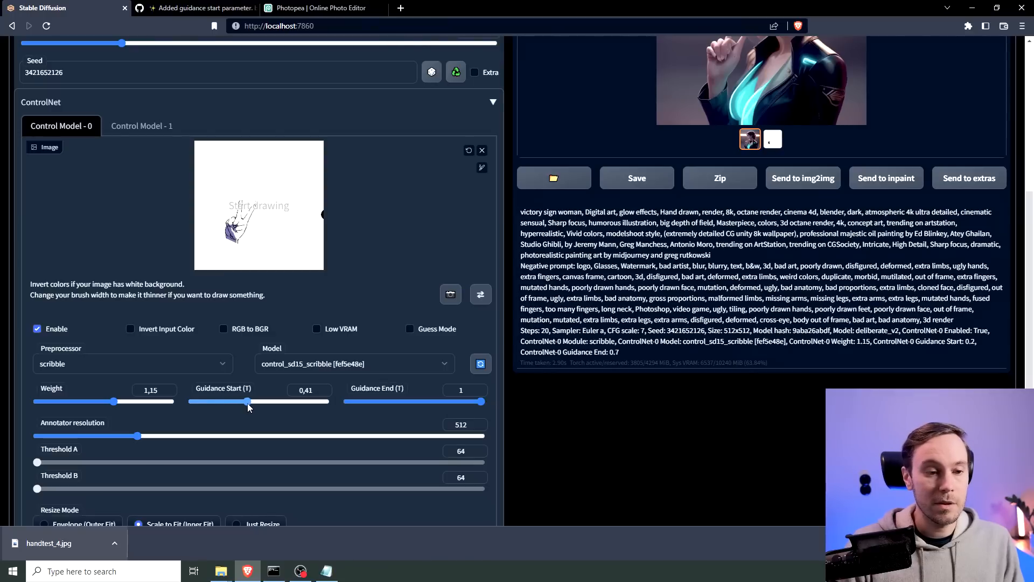
Fine-tune Guidance Start to 0.41 and generate the front-facing hand-on-cheek portrait
{"action": "left_click_drag", "start_coordinate": [248, 401], "coordinate": [246, 402]}
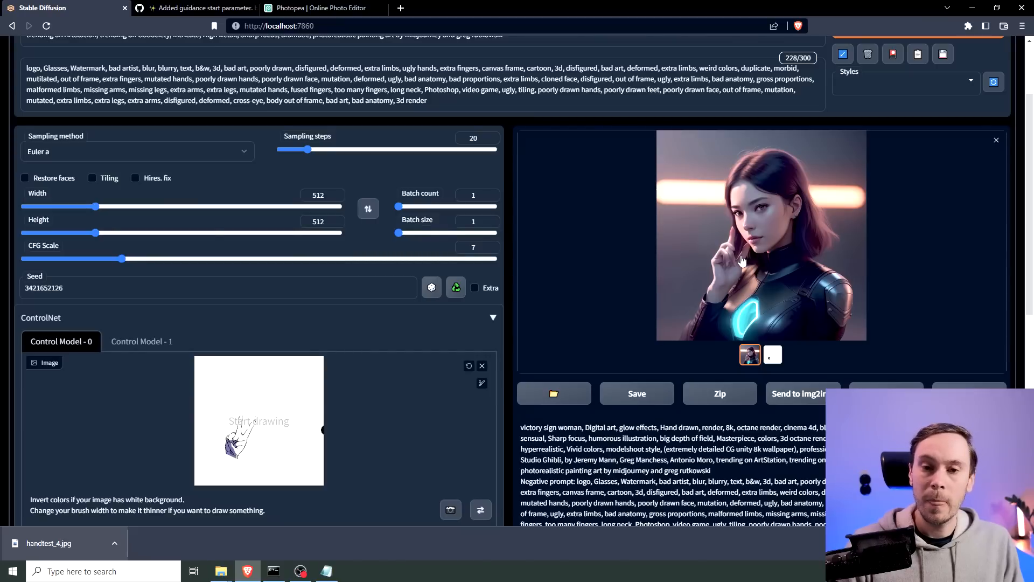
{"action": "left_click", "coordinate": [237, 432]}
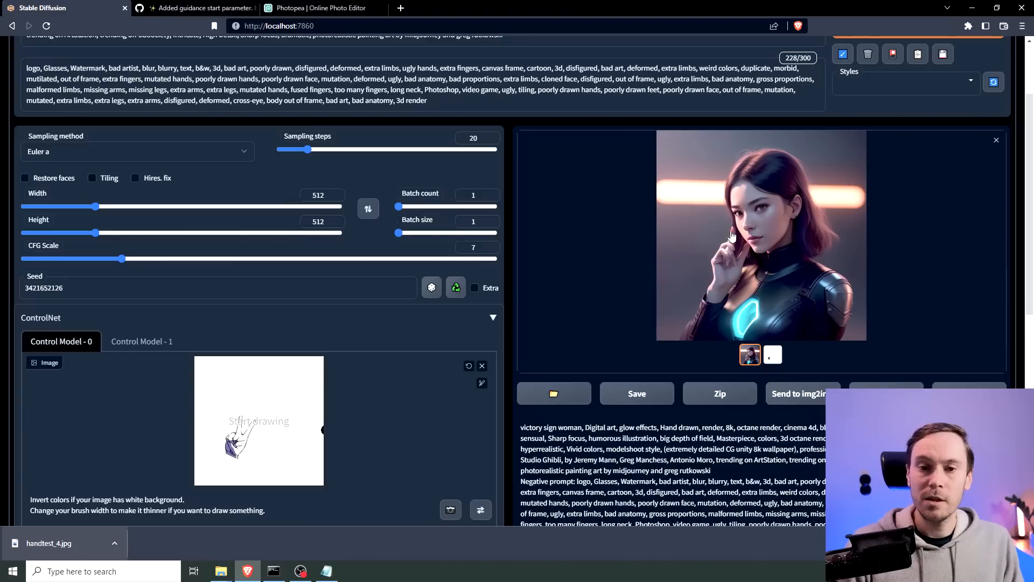
{"action": "mouse_move", "coordinate": [748, 250]}
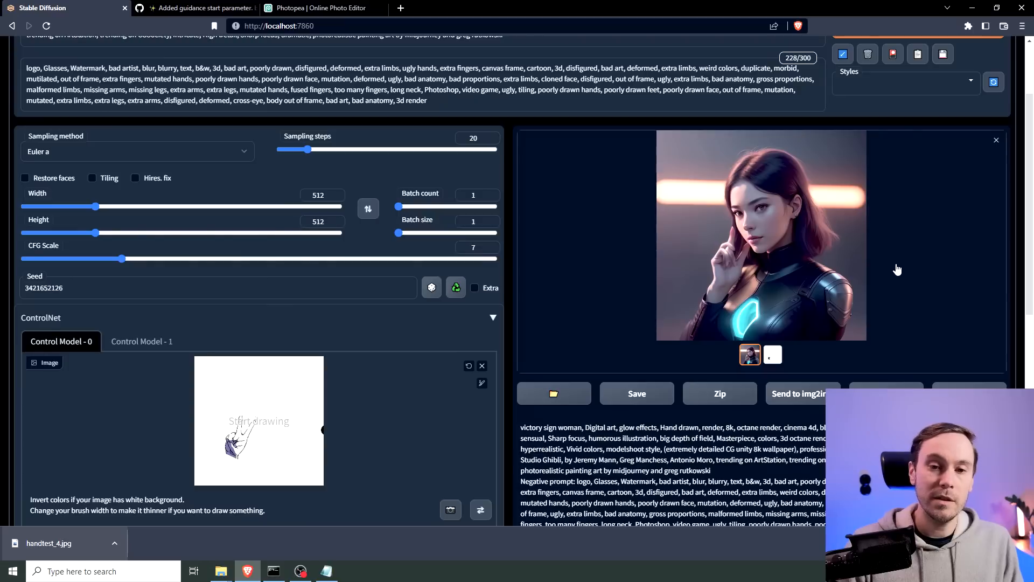
{"action": "mouse_move", "coordinate": [872, 262]}
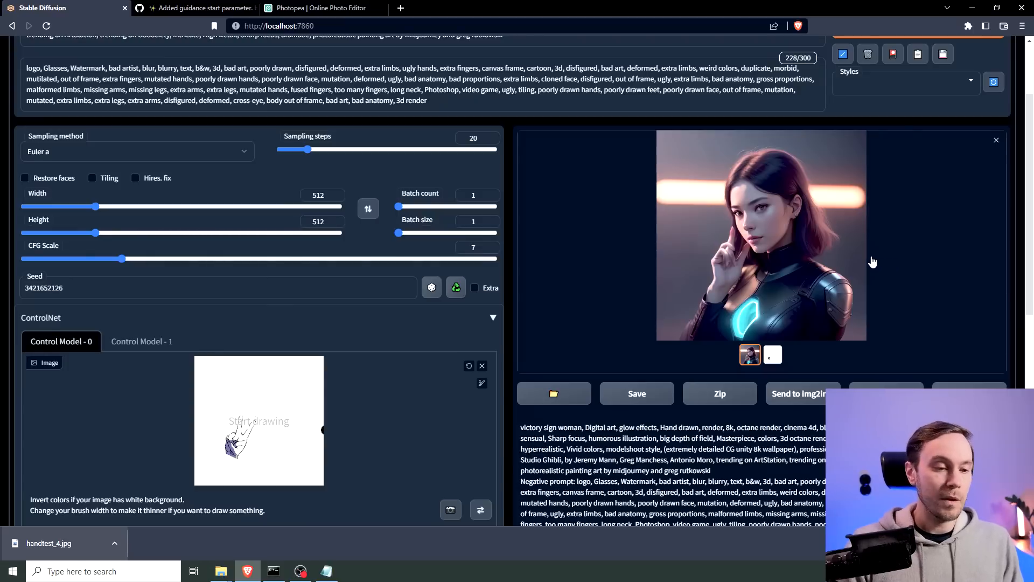
{"action": "mouse_move", "coordinate": [712, 294]}
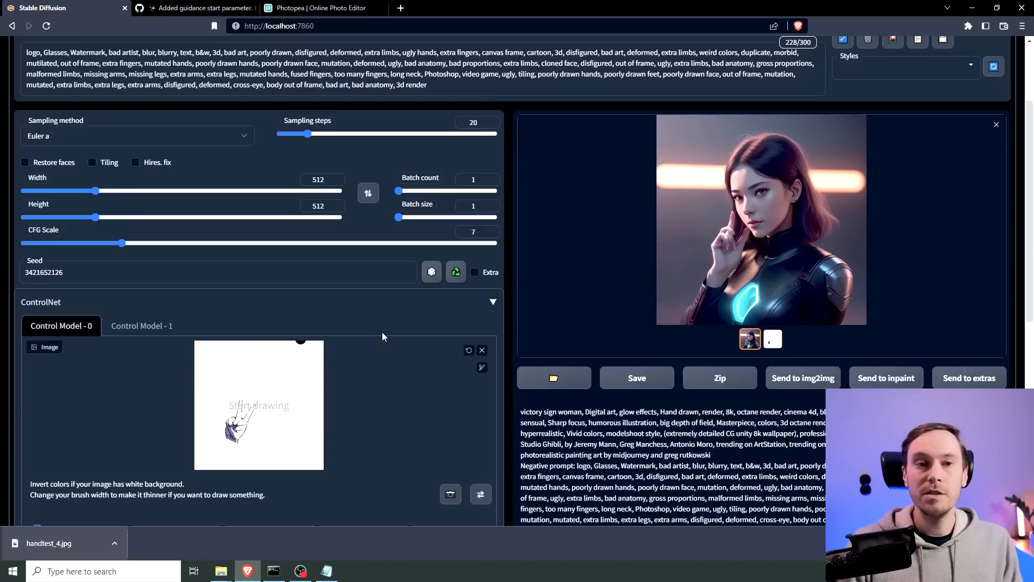
{"action": "mouse_move", "coordinate": [397, 336]}
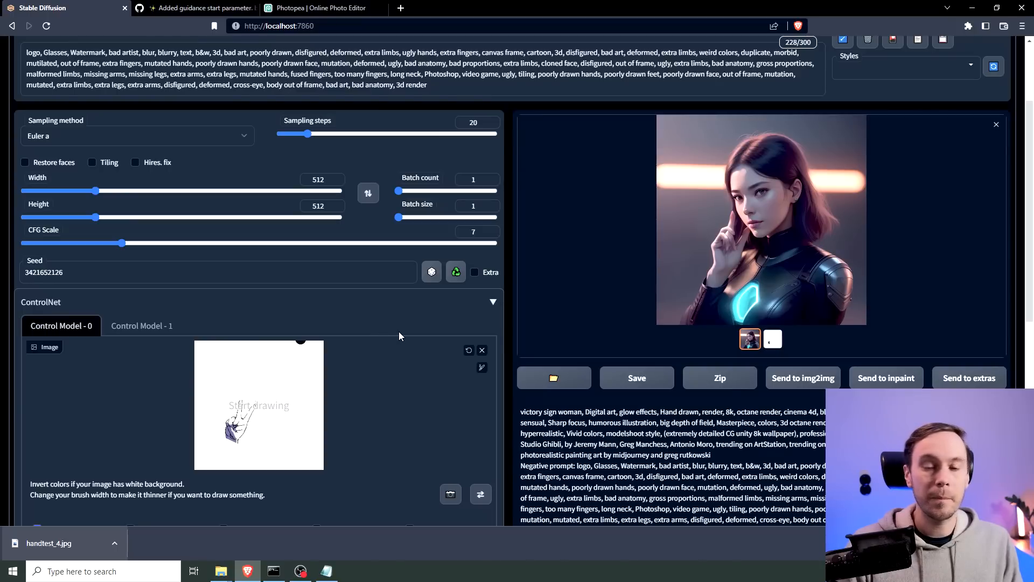